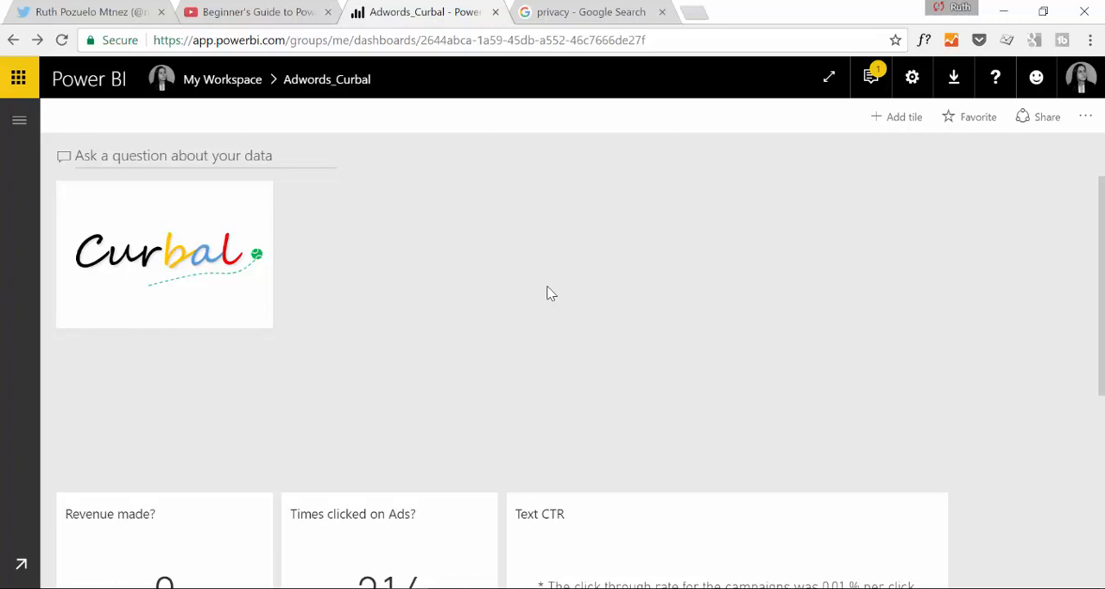
{"action": "mouse_move", "coordinate": [275, 90]}
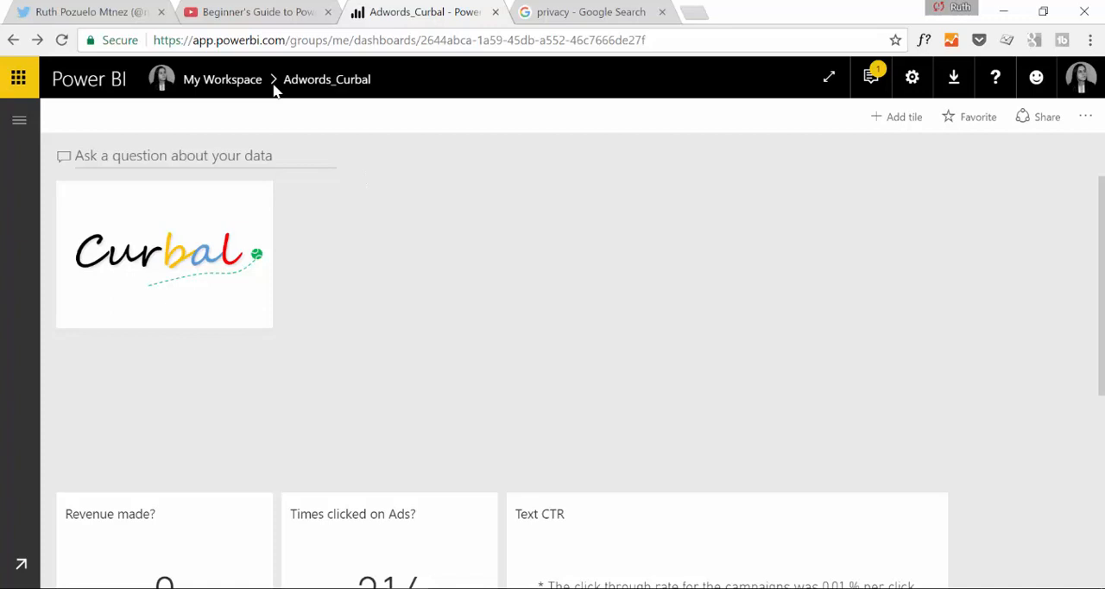
- Switch to the YouTube guide video and copy its web address from the address bar
{"action": "left_click", "coordinate": [252, 11]}
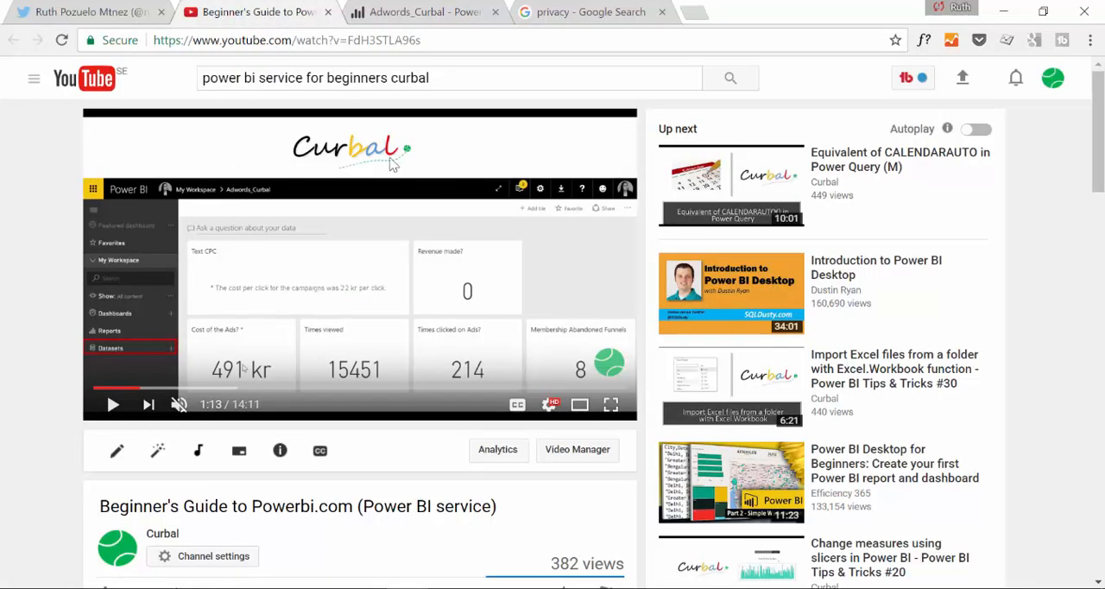
{"action": "mouse_move", "coordinate": [502, 262]}
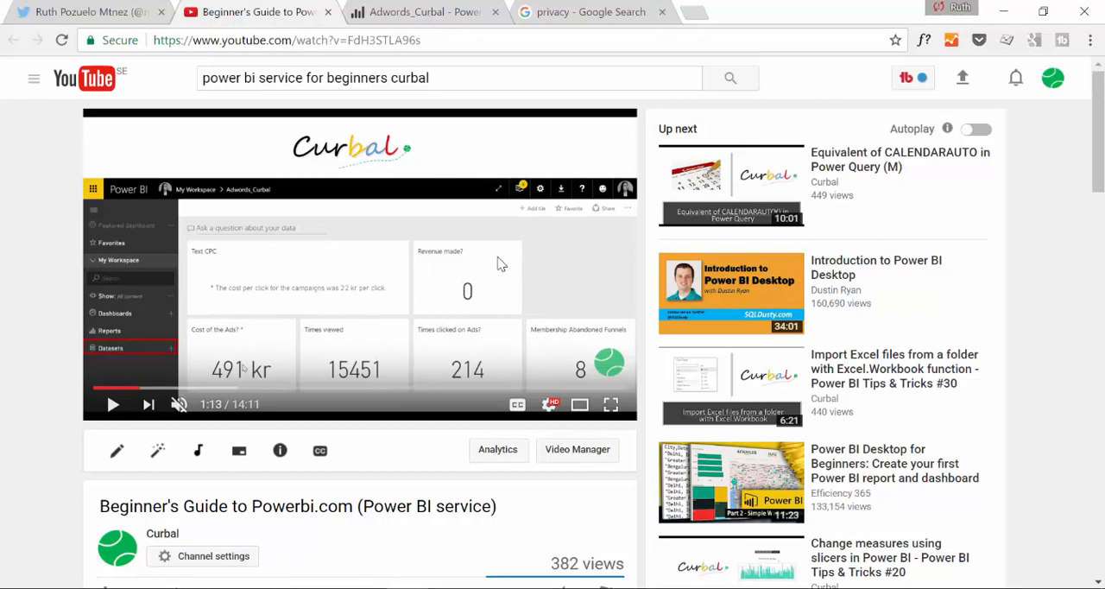
{"action": "mouse_move", "coordinate": [240, 252]}
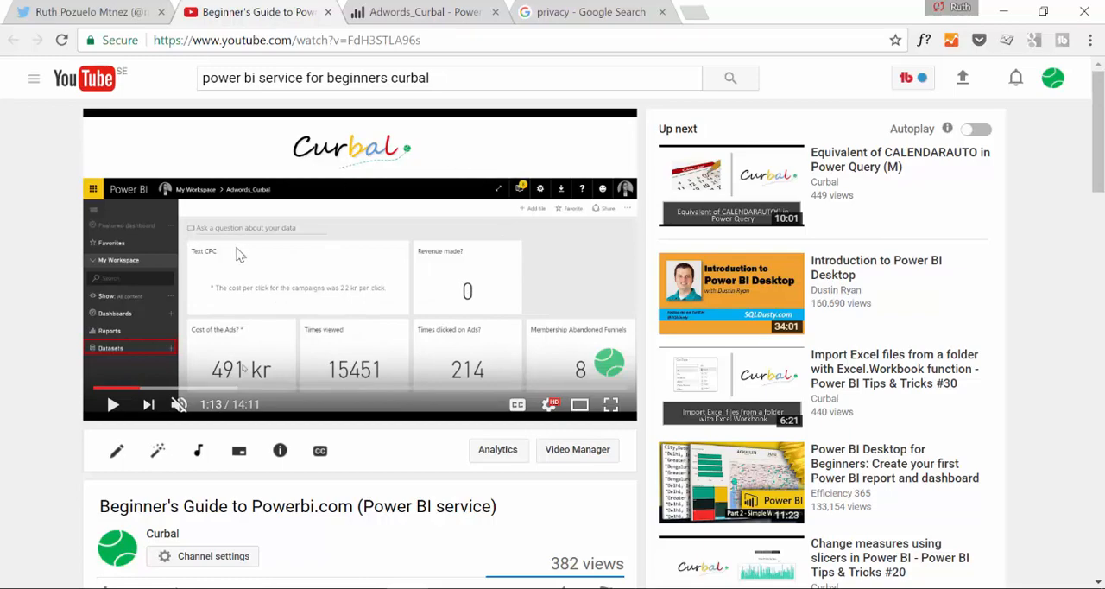
{"action": "scroll", "scroll_direction": "down", "scroll_amount": 3}
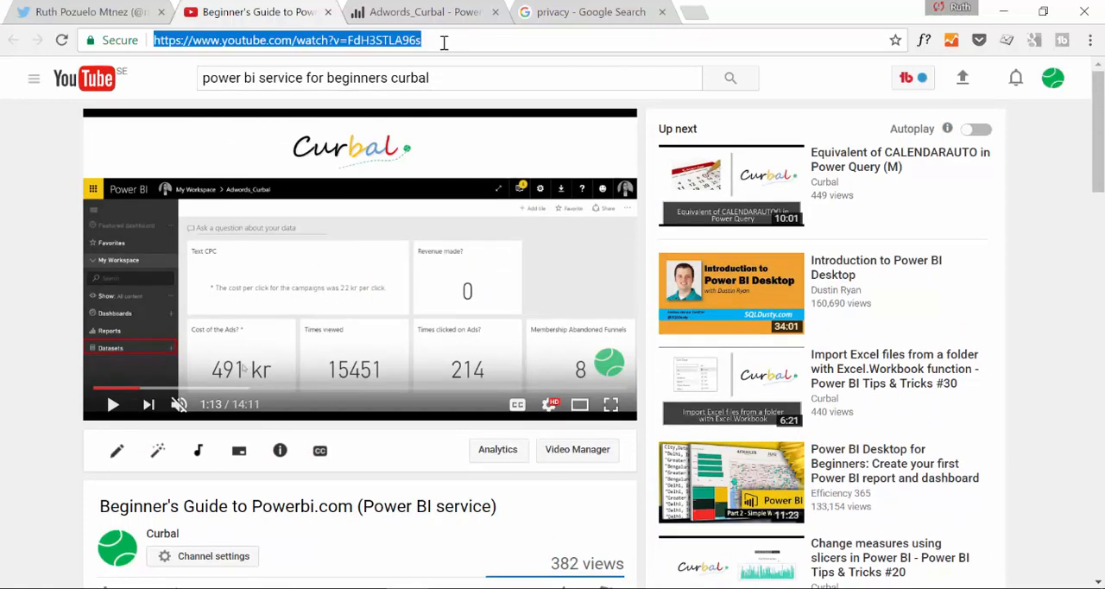
{"action": "left_click", "coordinate": [594, 12]}
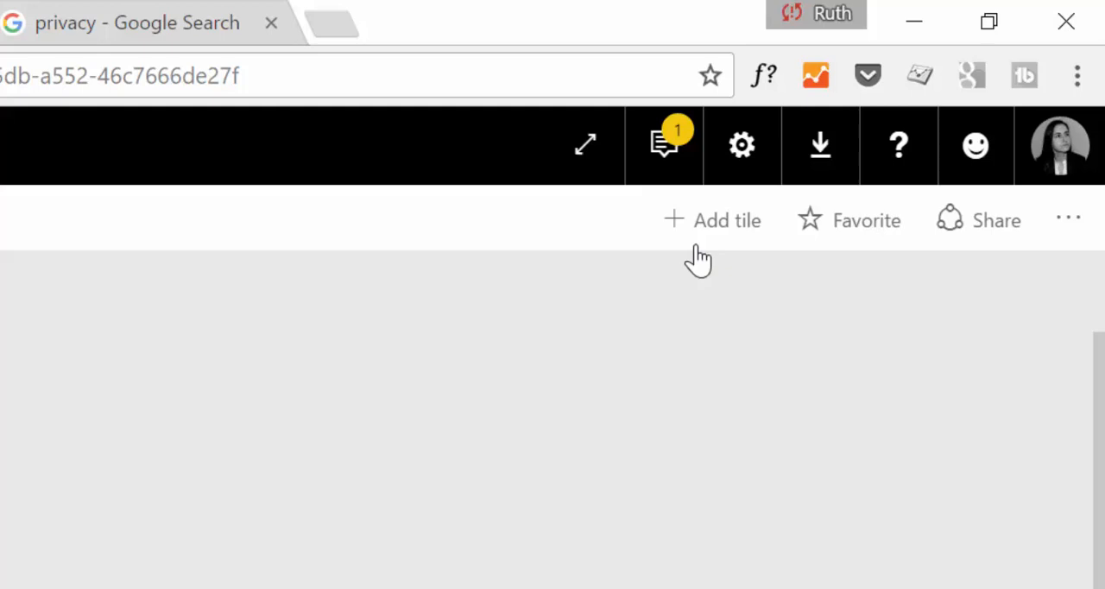
- Start a new dashboard tile of type Video and proceed to its details
{"action": "left_click", "coordinate": [712, 221]}
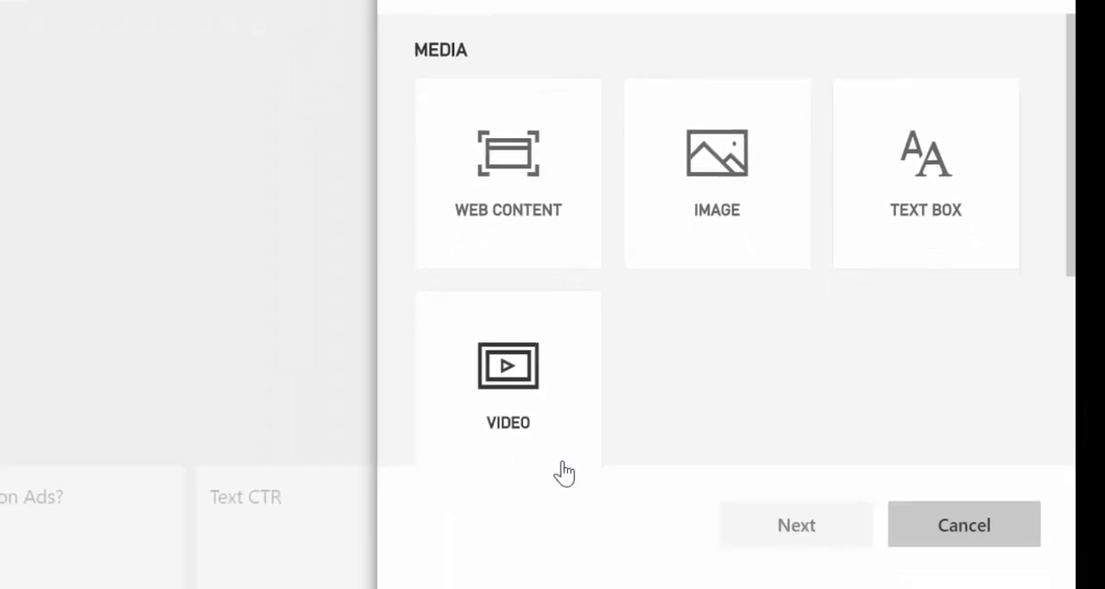
{"action": "left_click", "coordinate": [508, 380]}
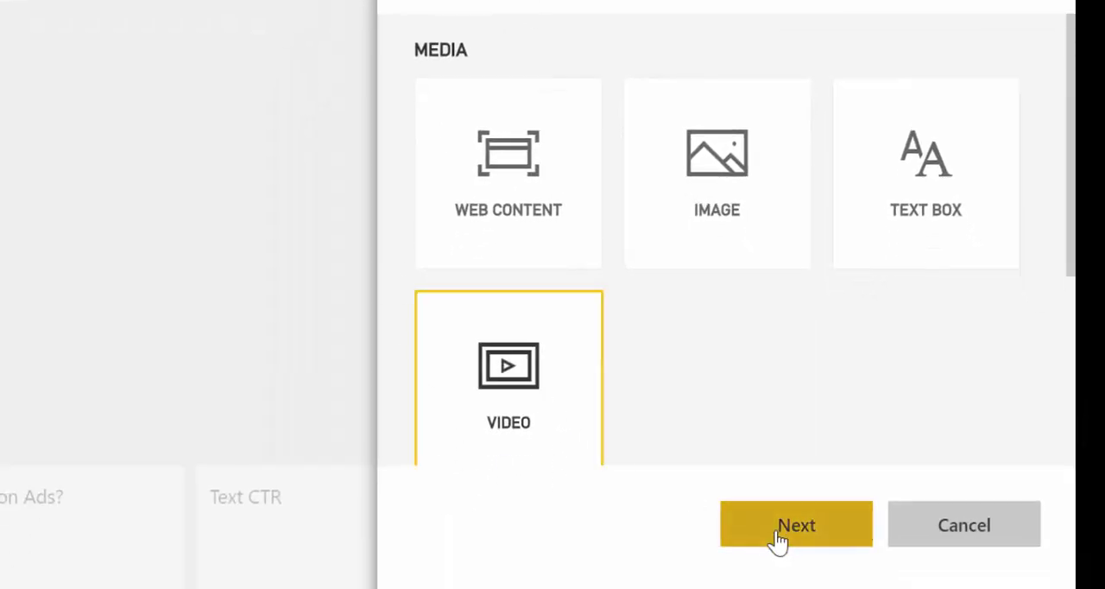
{"action": "left_click", "coordinate": [795, 525]}
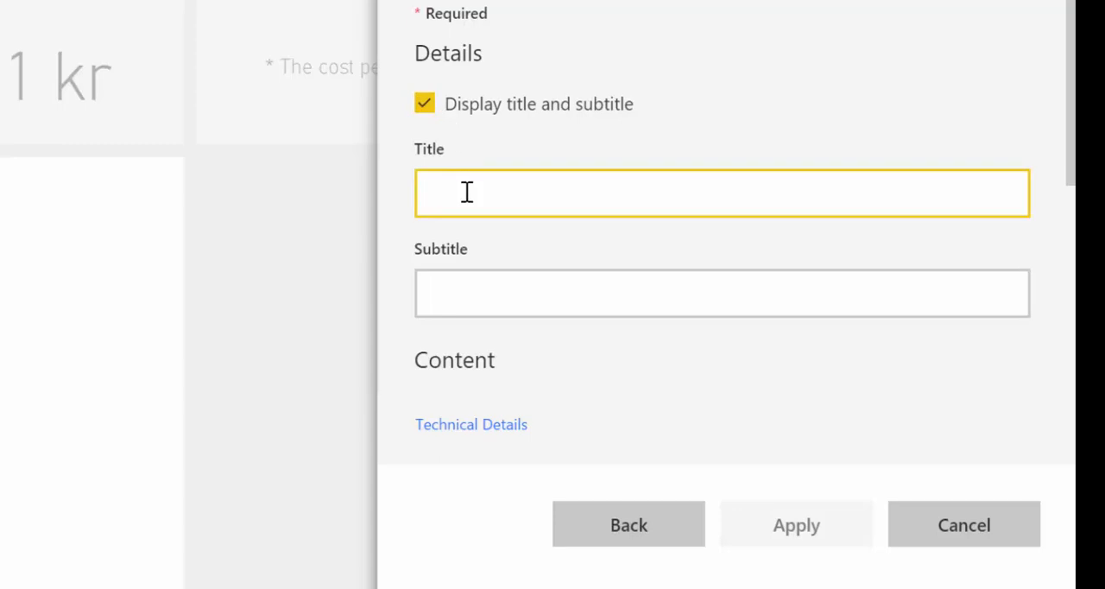
- Title the tile 'Beginners guide to Power BI Service', correcting the mistyped capitals
{"action": "type", "text": "Beg"}
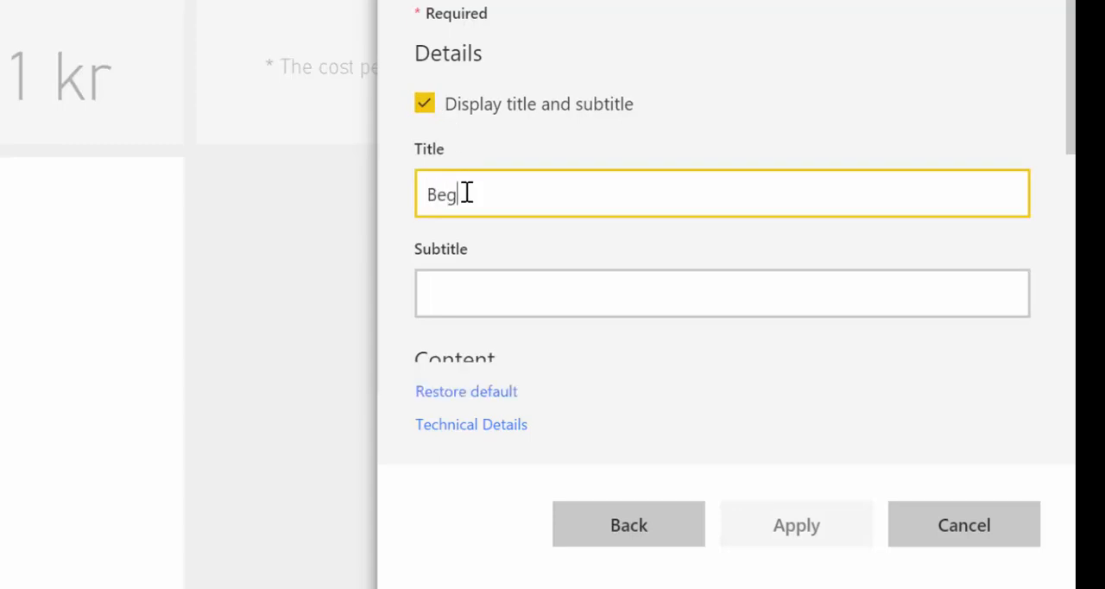
{"action": "type", "text": "inners"}
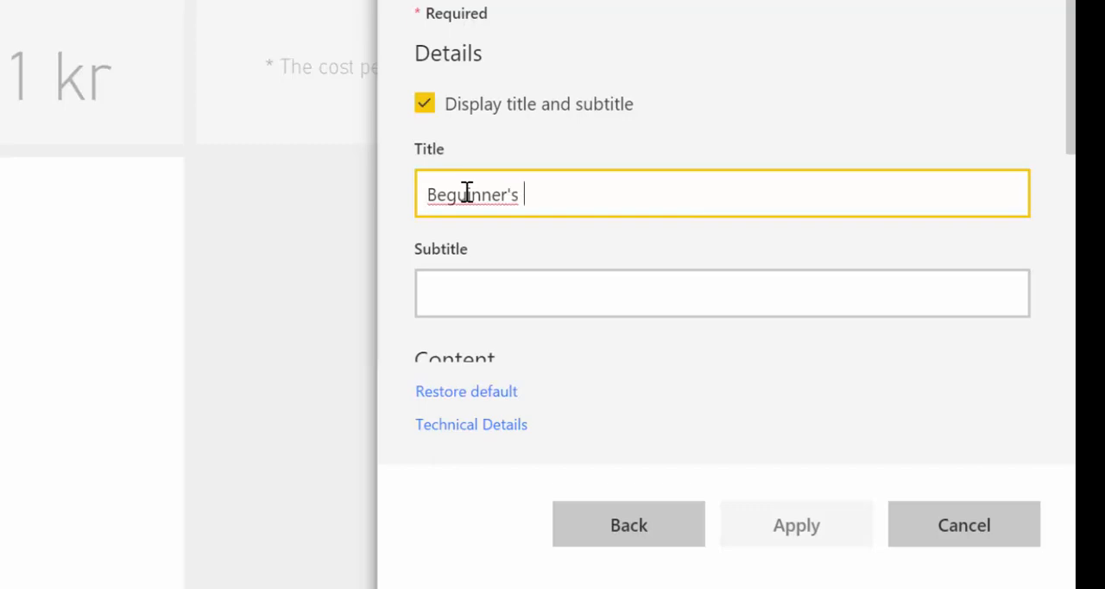
{"action": "type", "text": "guide to POw"}
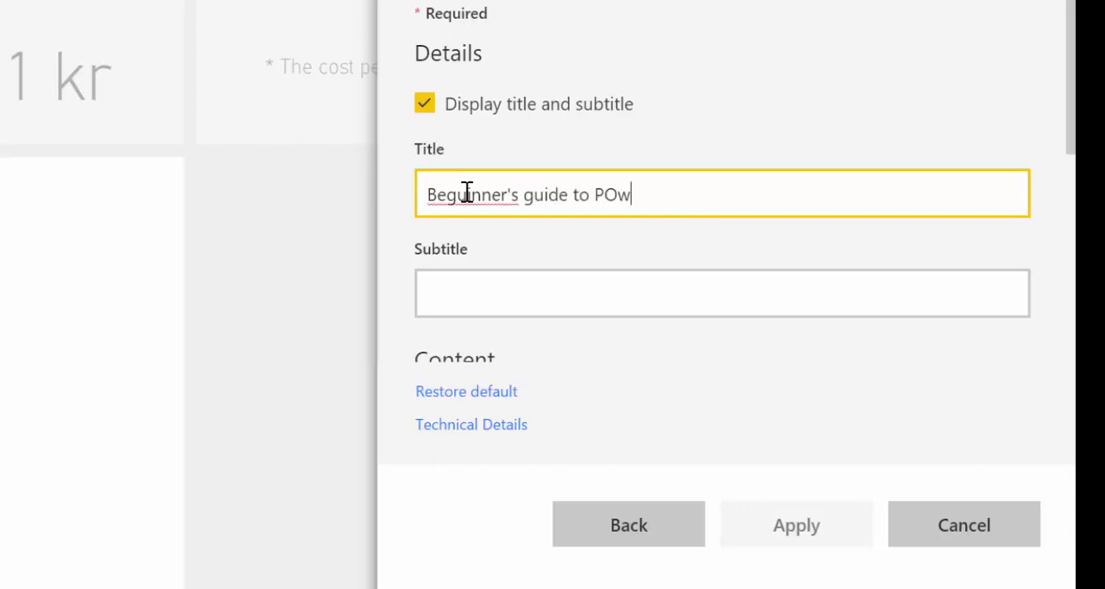
{"action": "key", "text": "backspace"}
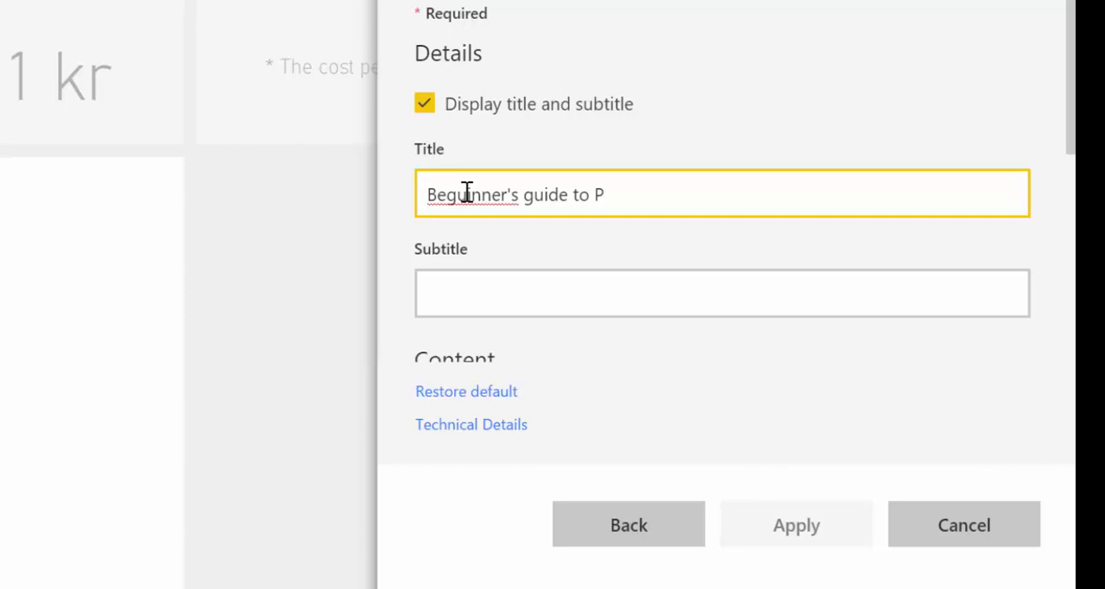
{"action": "type", "text": "ower BI"}
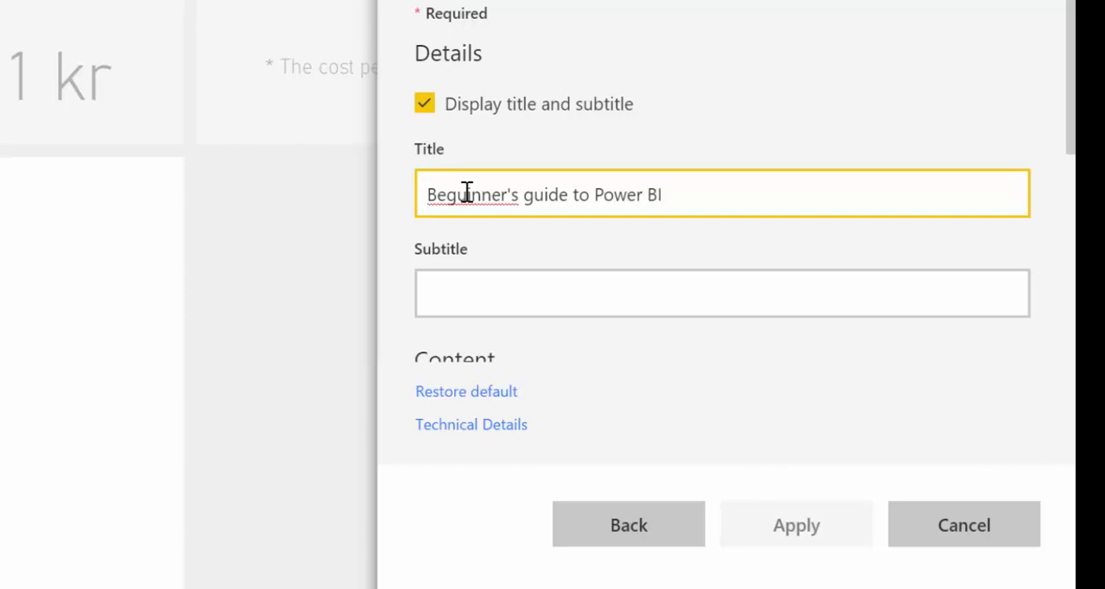
{"action": "type", "text": "Service"}
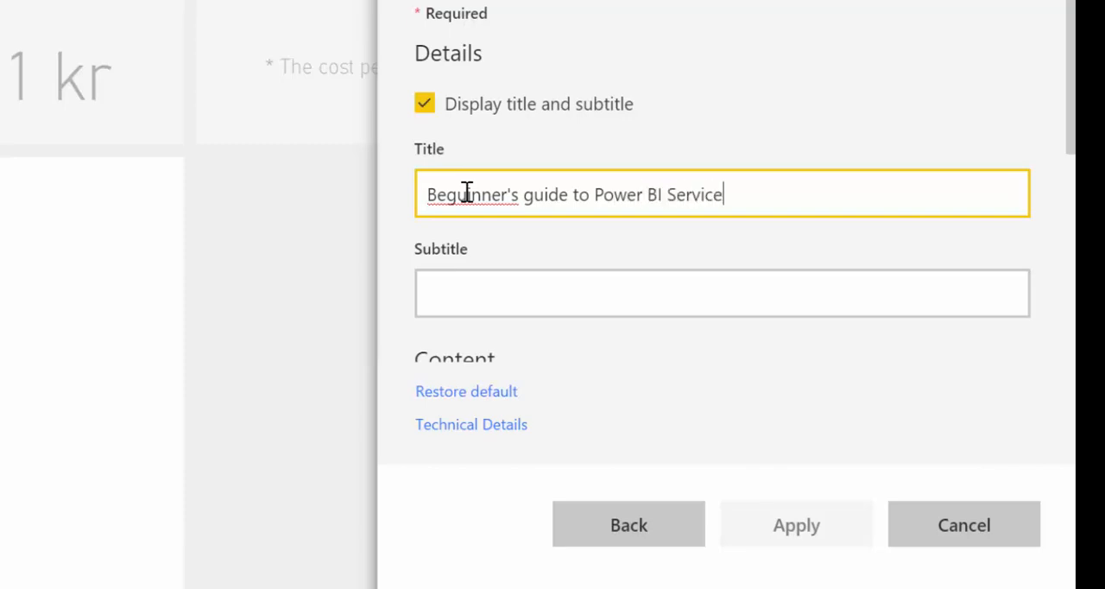
- Enter 'Powerbi.co' as the tile's subtitle
{"action": "left_click", "coordinate": [722, 292]}
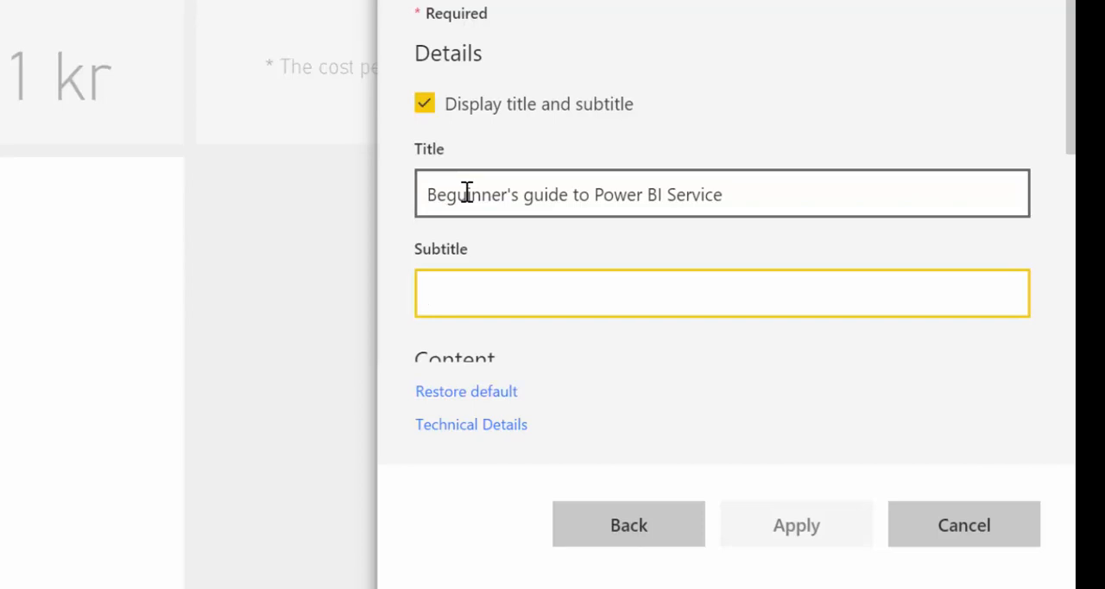
{"action": "type", "text": "P"}
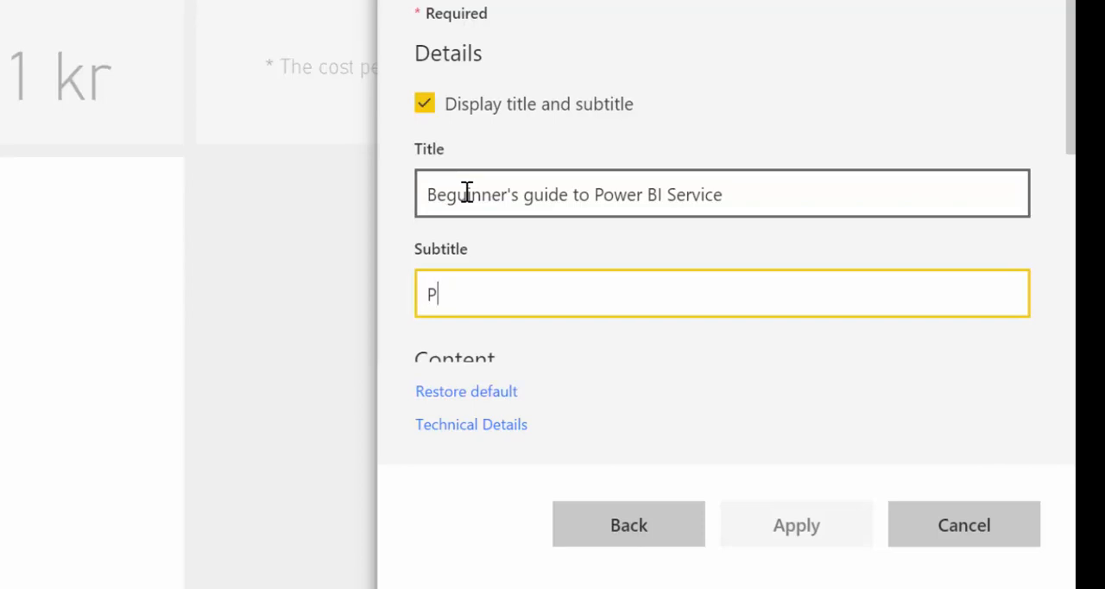
{"action": "type", "text": "owerbi.co"}
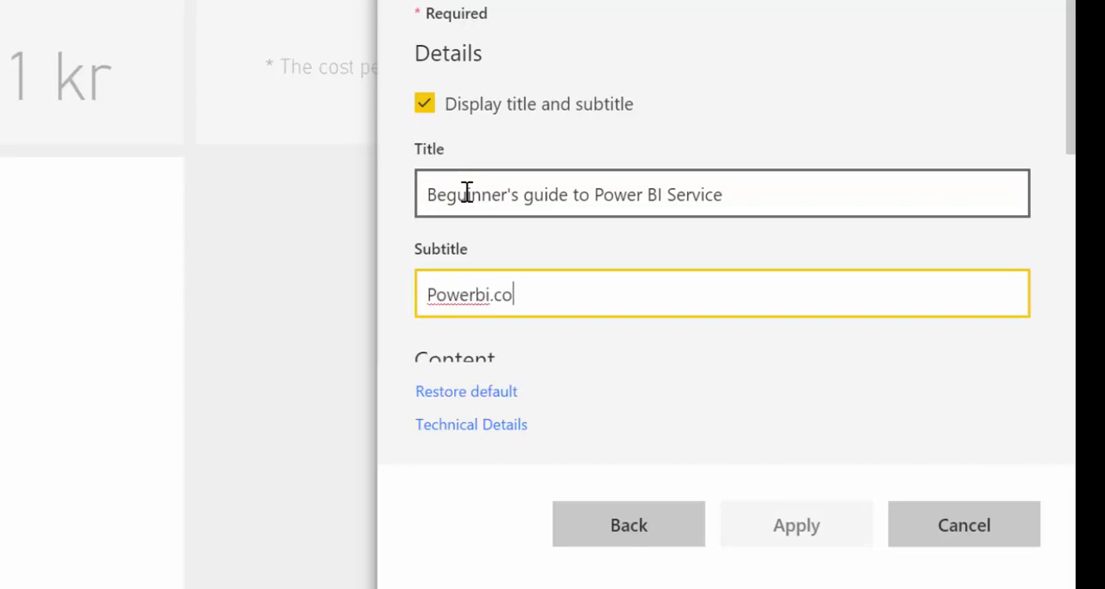
{"action": "scroll", "scroll_direction": "down", "scroll_amount": 3}
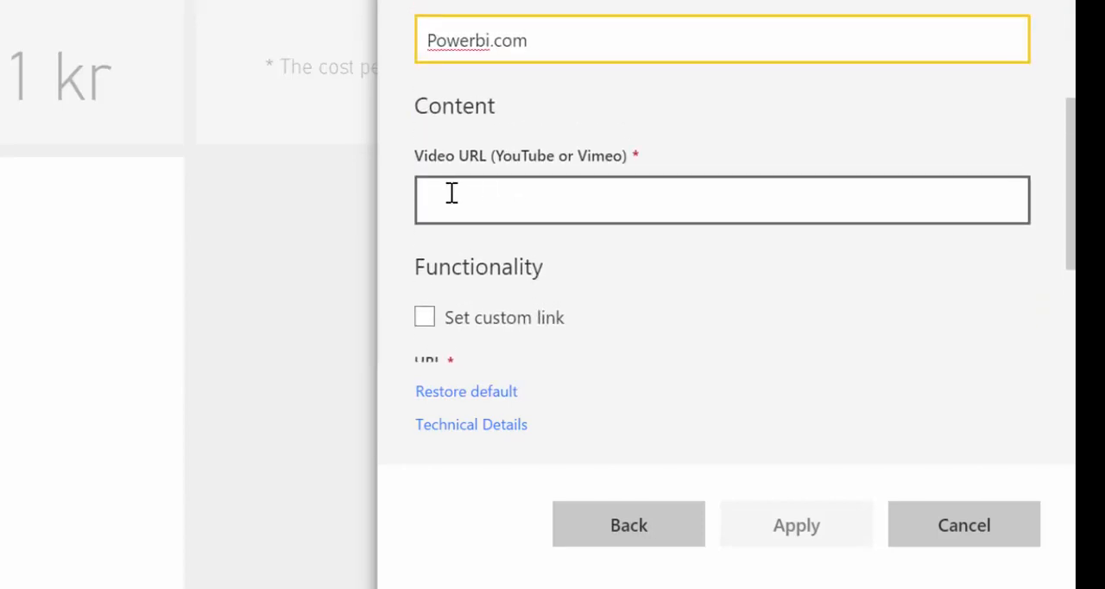
{"action": "mouse_move", "coordinate": [553, 192]}
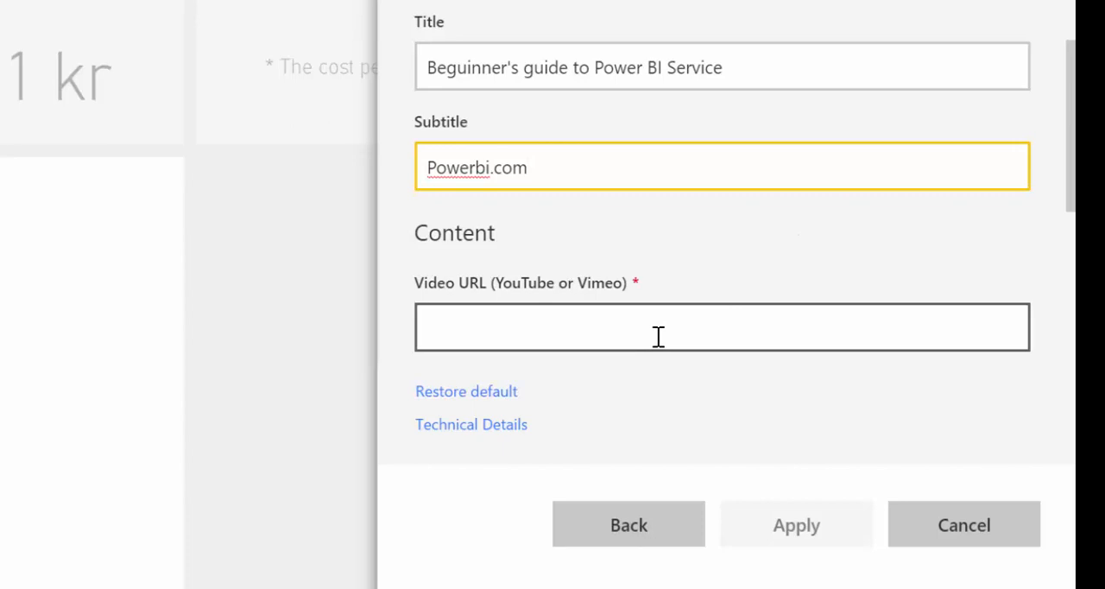
{"action": "mouse_move", "coordinate": [639, 308]}
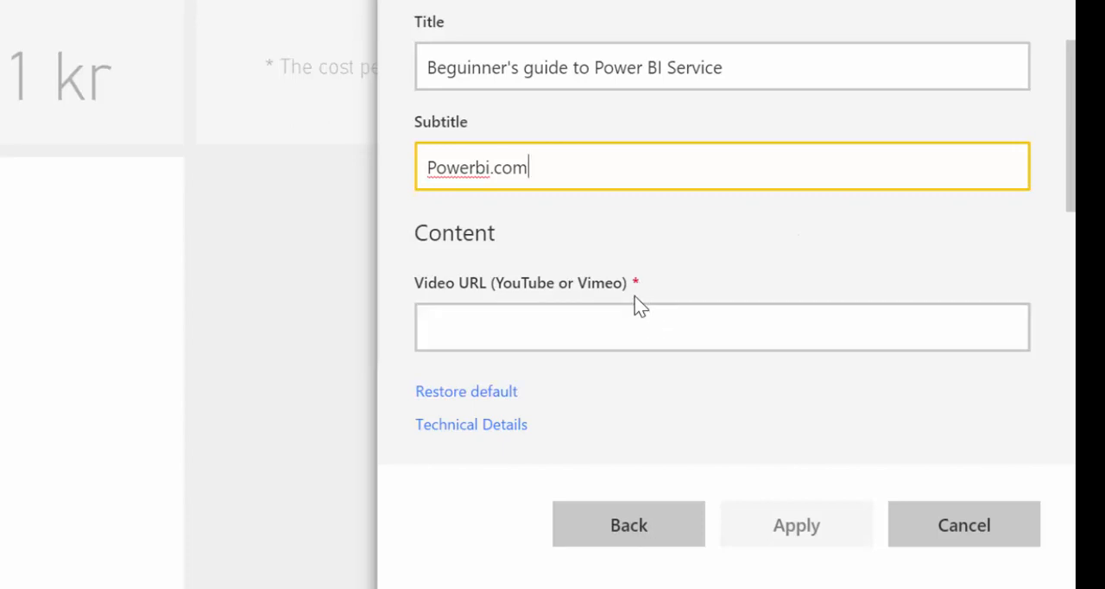
{"action": "left_click", "coordinate": [722, 326]}
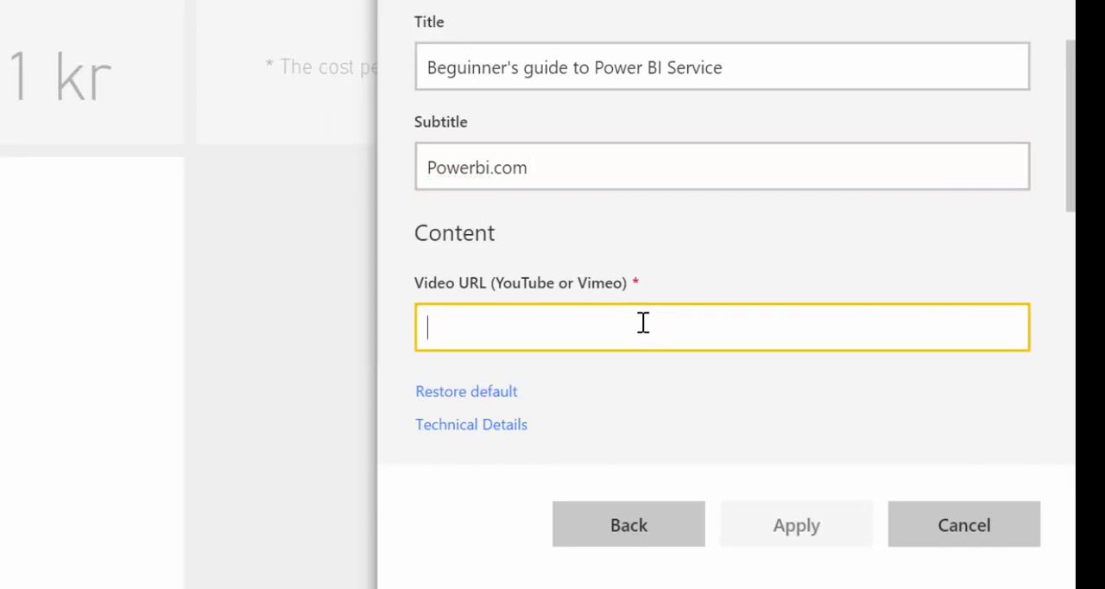
{"action": "mouse_move", "coordinate": [639, 321]}
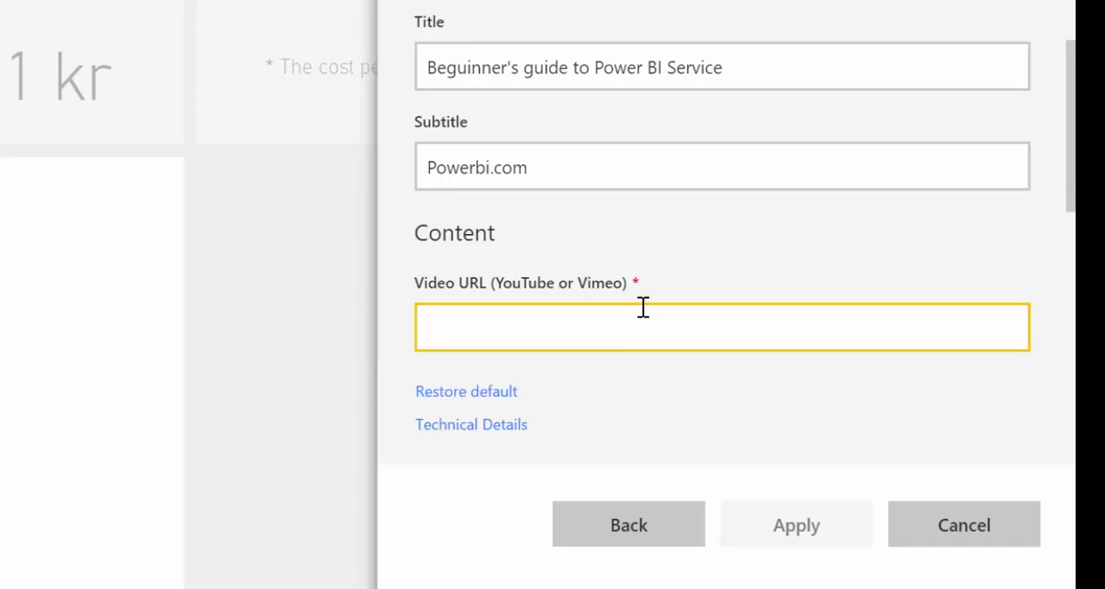
{"action": "mouse_move", "coordinate": [642, 311]}
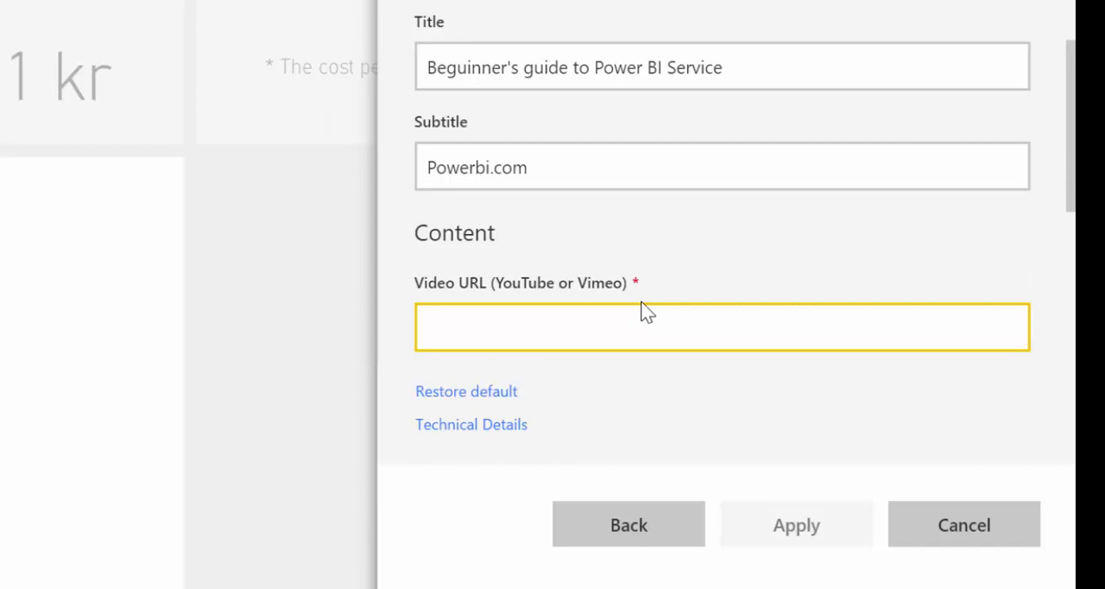
{"action": "mouse_move", "coordinate": [327, 290]}
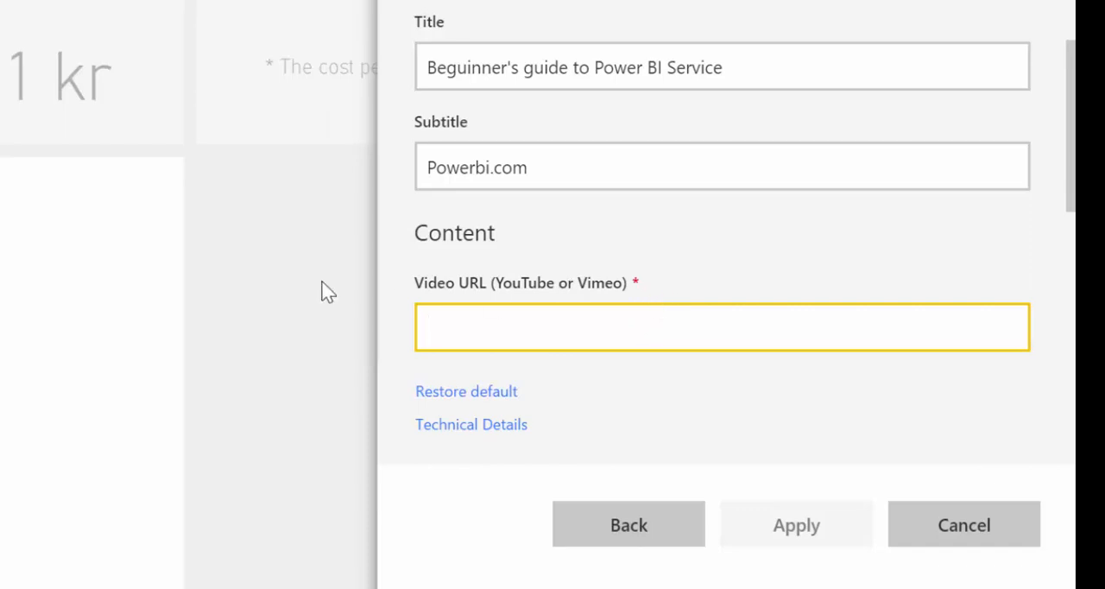
{"action": "mouse_move", "coordinate": [463, 290]}
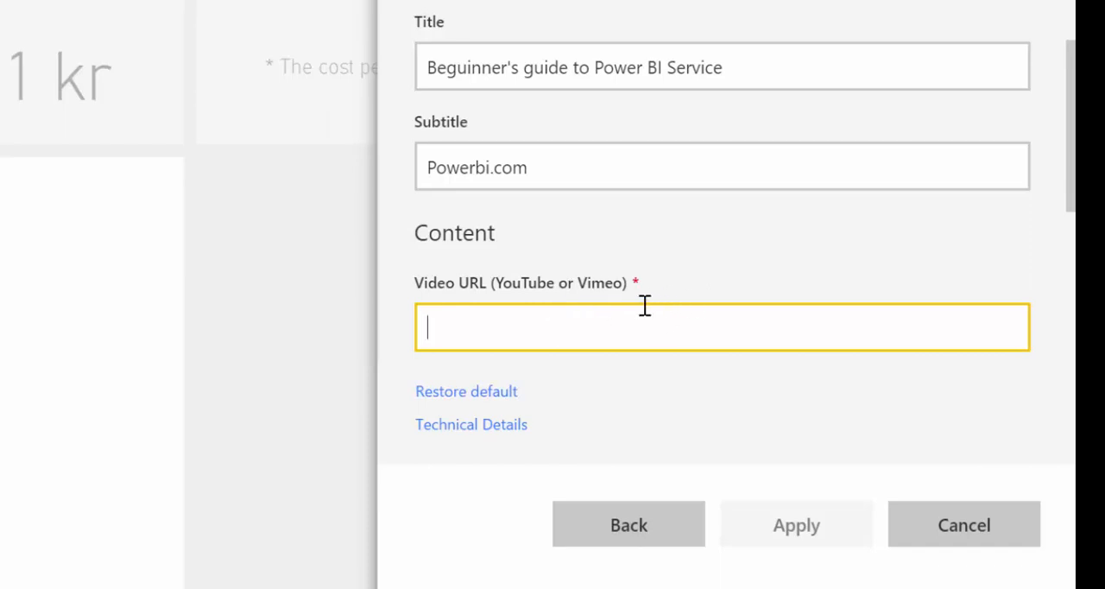
{"action": "mouse_move", "coordinate": [656, 307]}
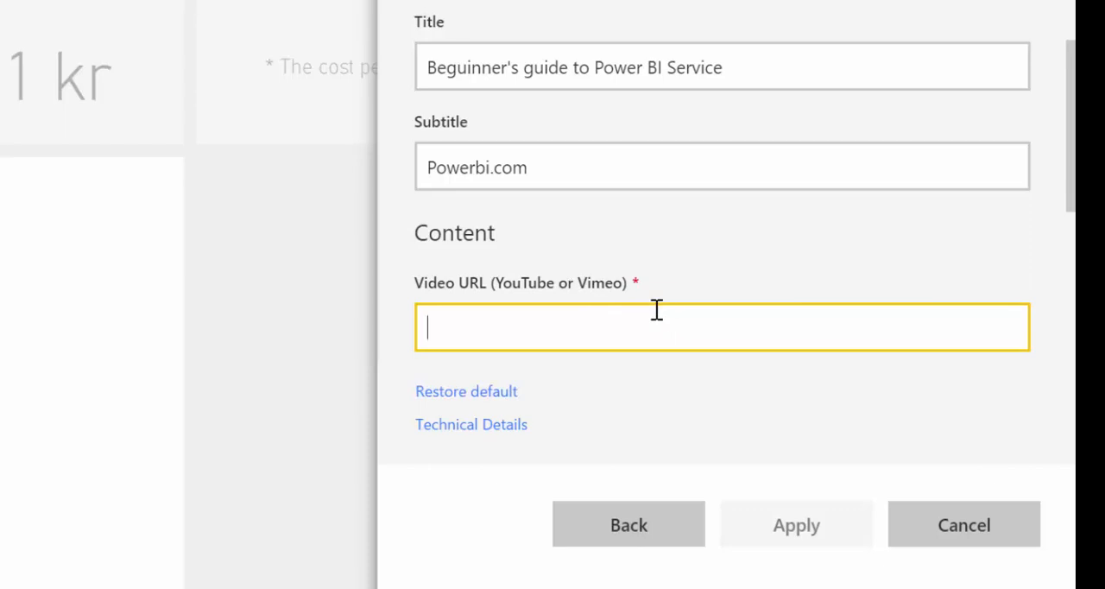
{"action": "mouse_move", "coordinate": [635, 266]}
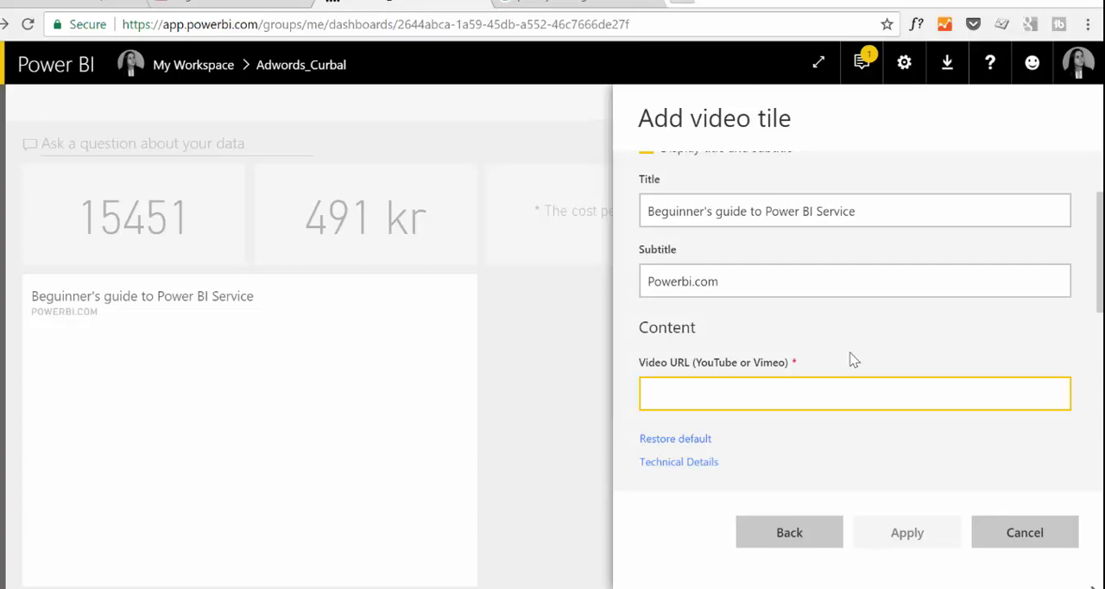
{"action": "type", "text": "https://www.youtube.com/watch?v=FdH3STLA96s"}
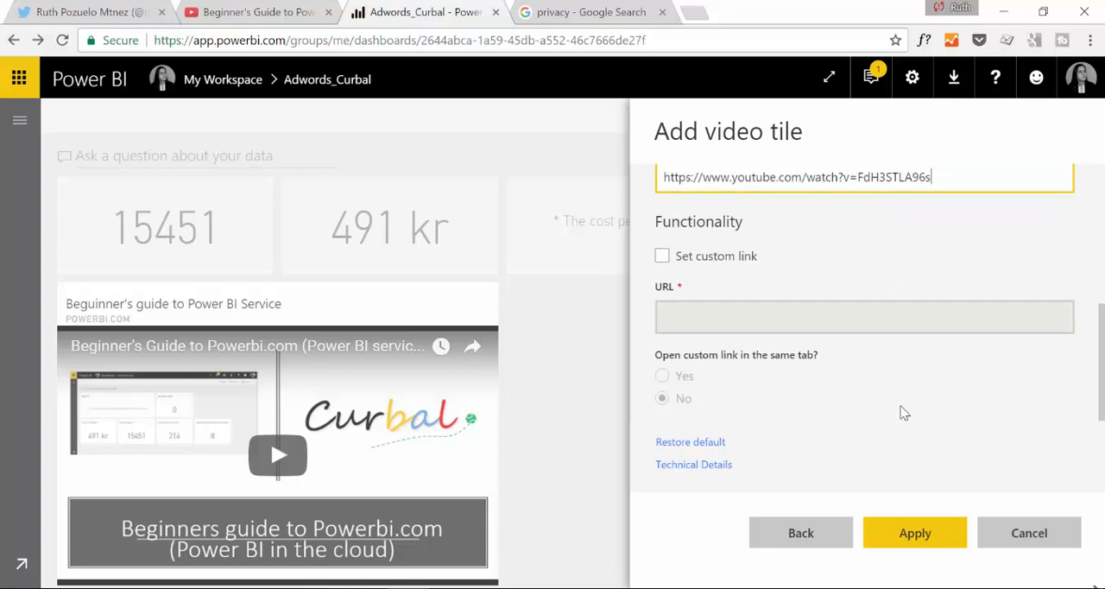
{"action": "left_click", "coordinate": [916, 532]}
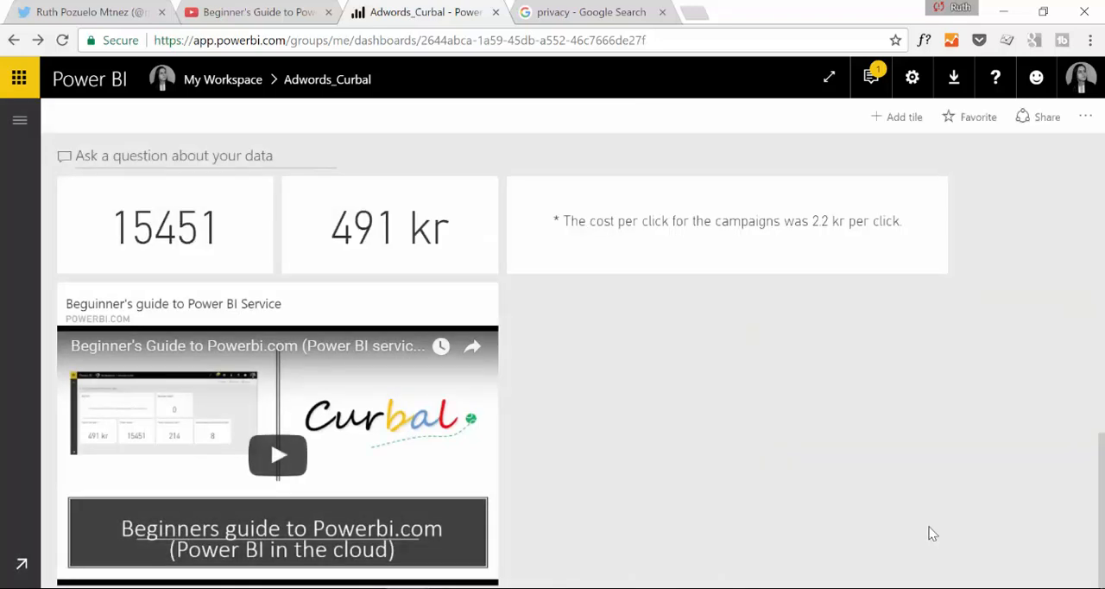
{"action": "mouse_move", "coordinate": [78, 311]}
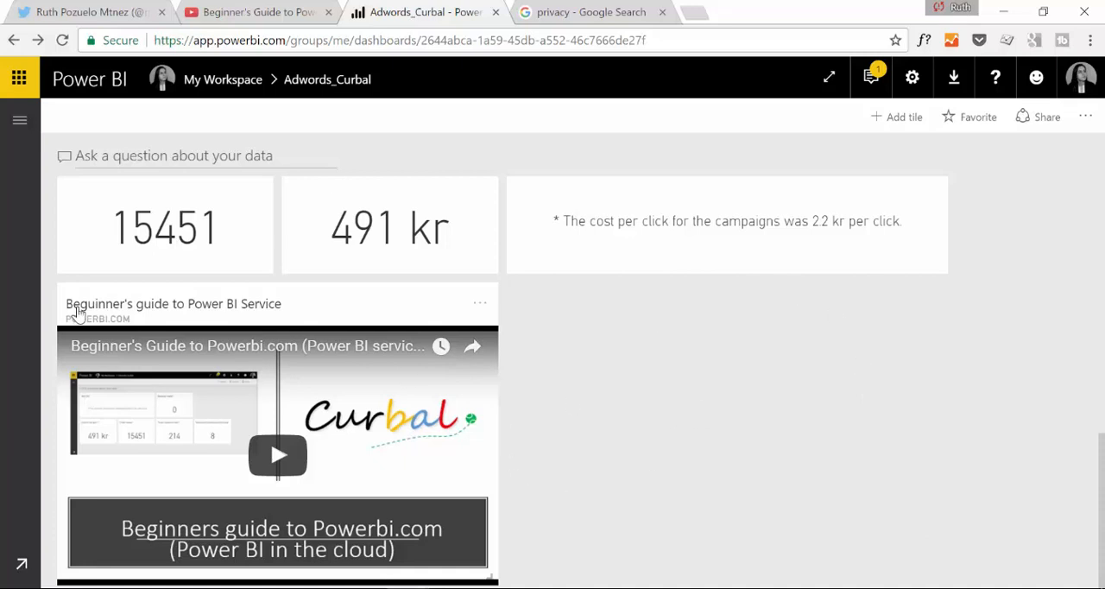
- Scroll the dashboard to reposition the video tile beside the Curbal logo tile
{"action": "scroll", "scroll_direction": "down", "scroll_amount": 3}
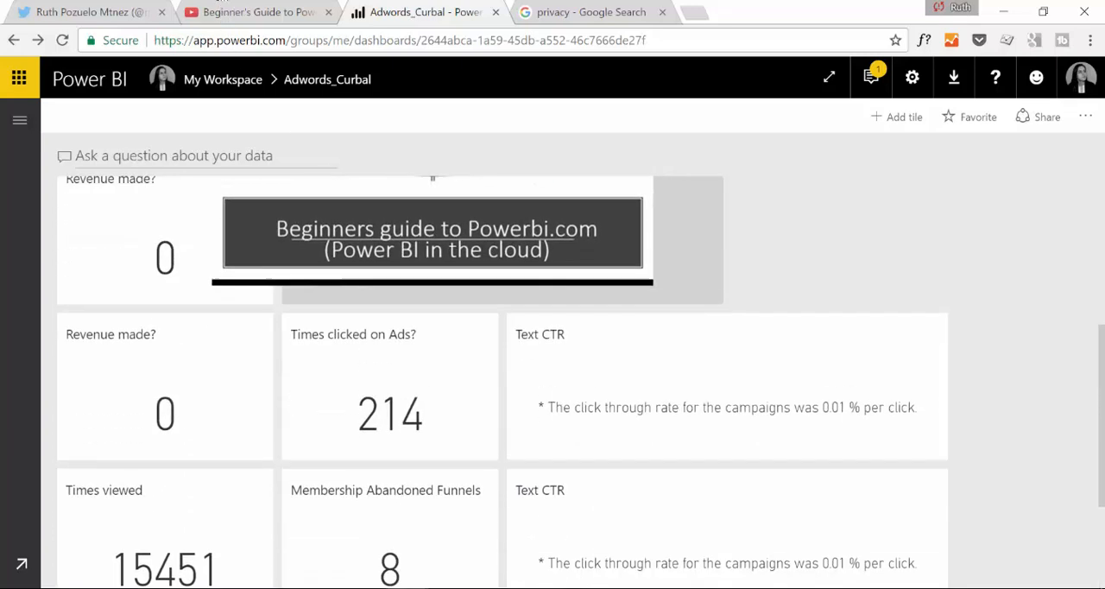
{"action": "scroll", "scroll_direction": "down", "scroll_amount": 3}
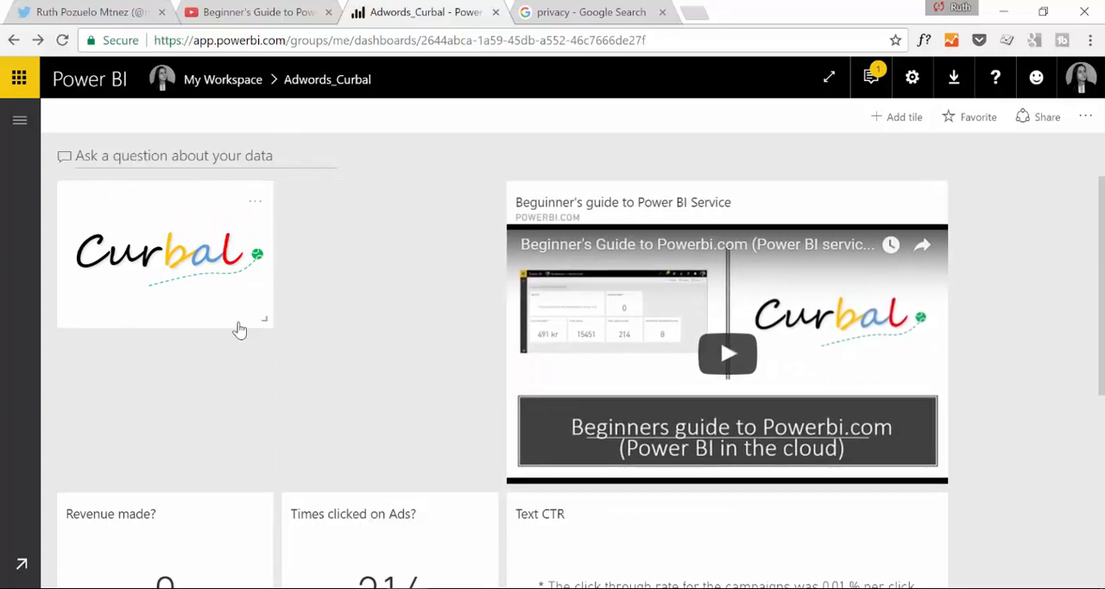
- Add a text box tile reading '*This report is confidential, do not share outside the organization'
{"action": "left_click", "coordinate": [898, 118]}
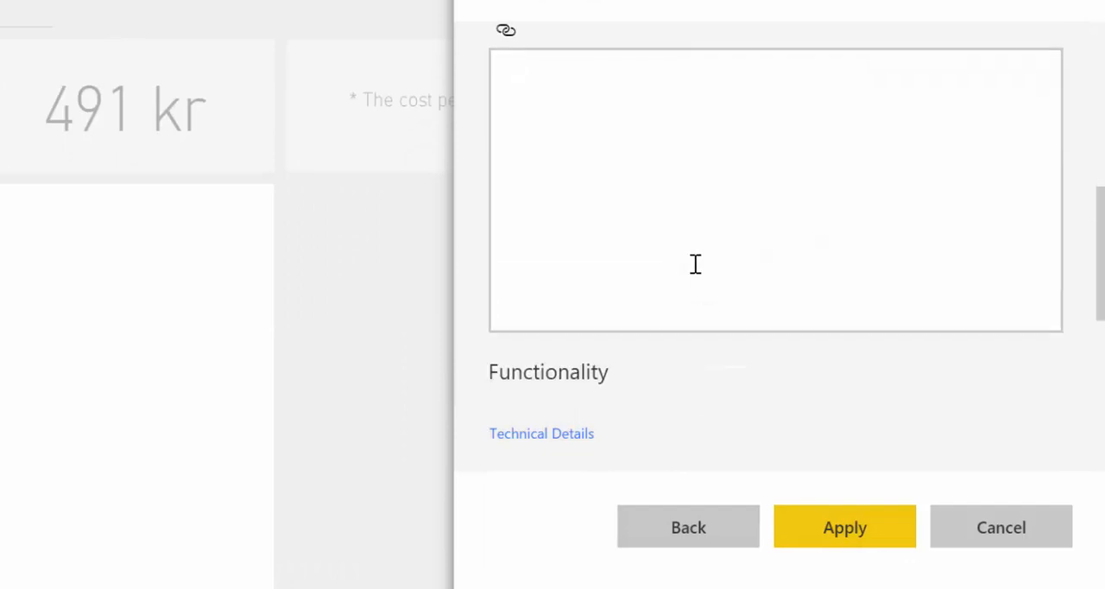
{"action": "type", "text": "*"}
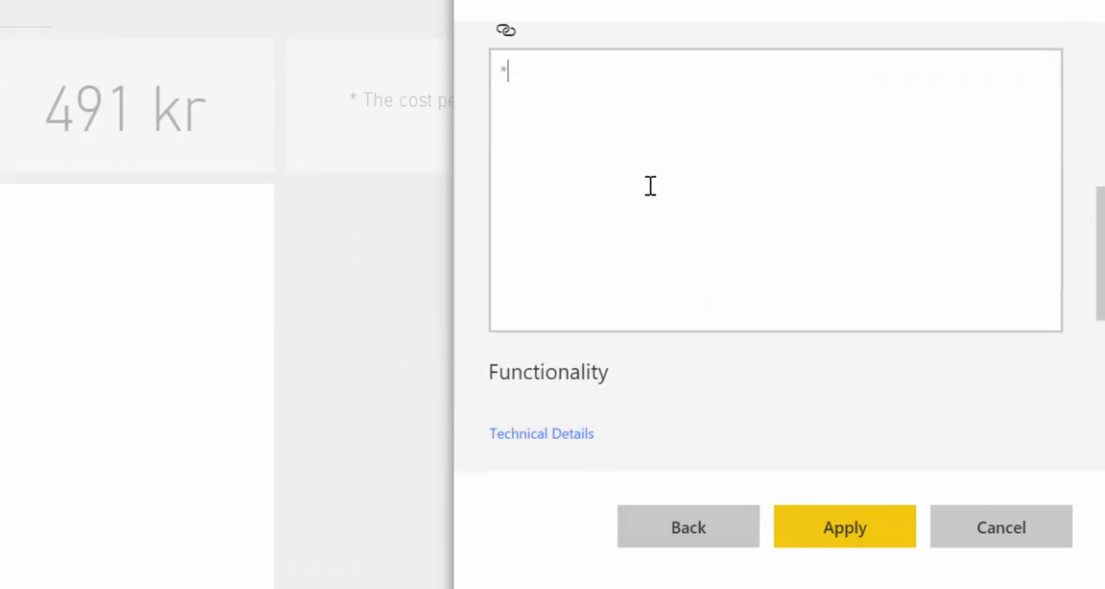
{"action": "type", "text": "*This re"}
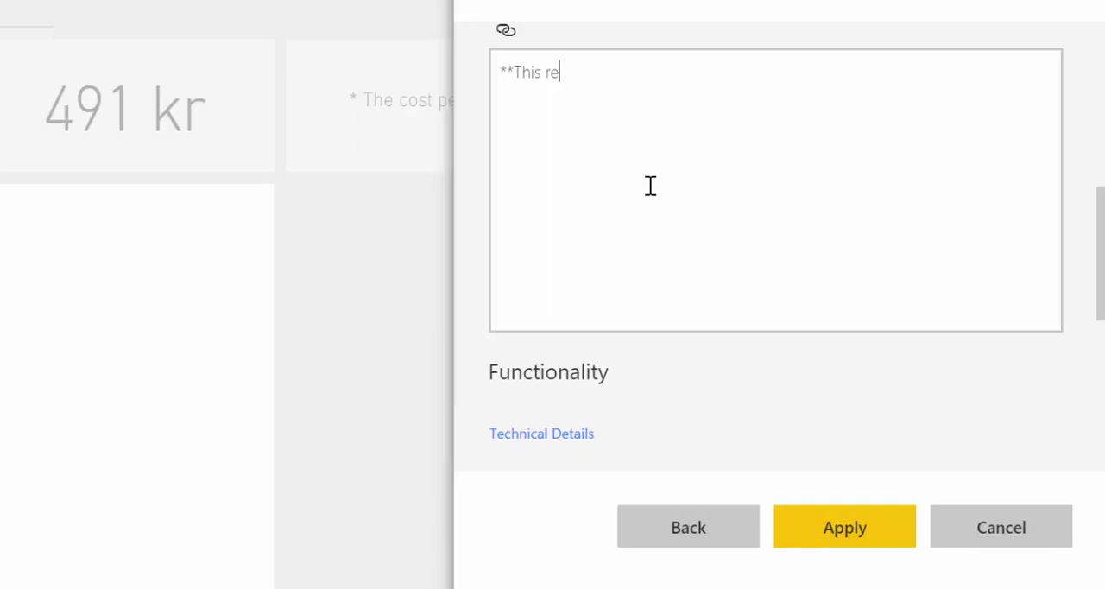
{"action": "type", "text": "port is confi"}
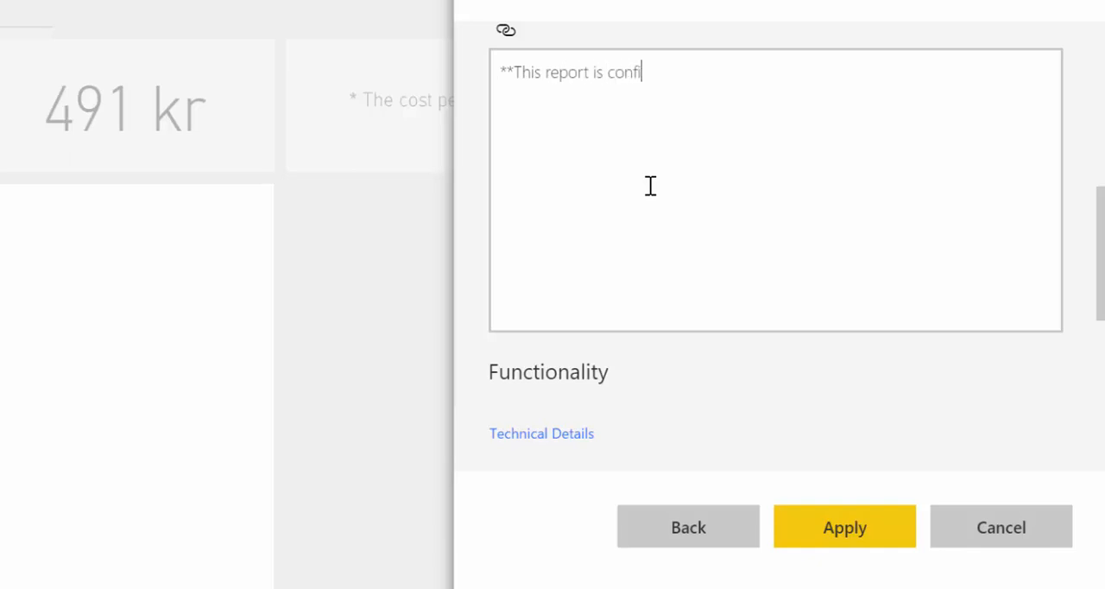
{"action": "type", "text": "dential,"}
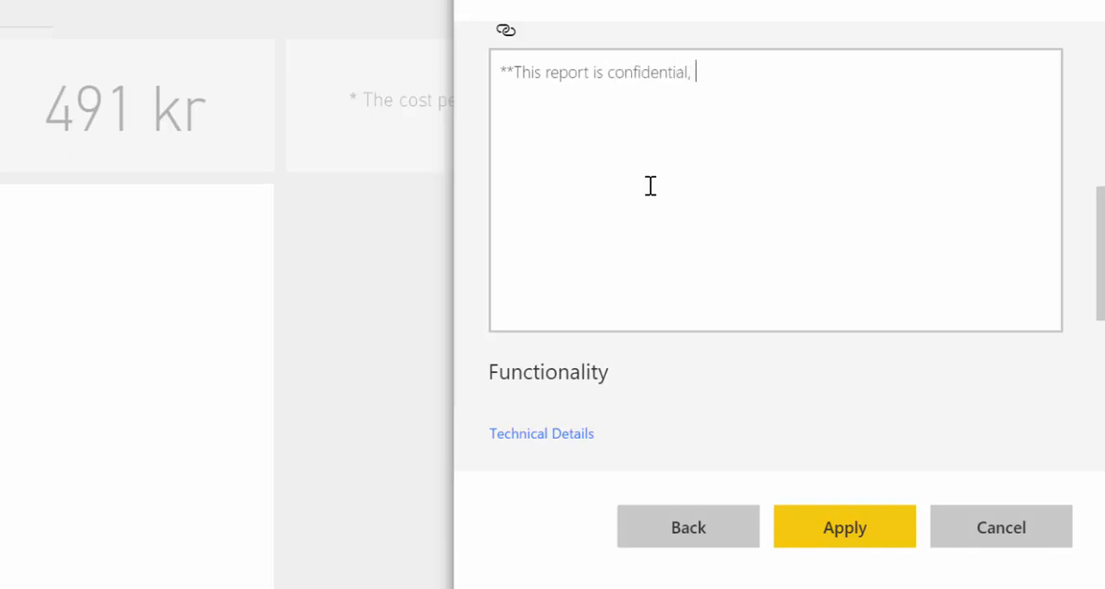
{"action": "type", "text": "do n"}
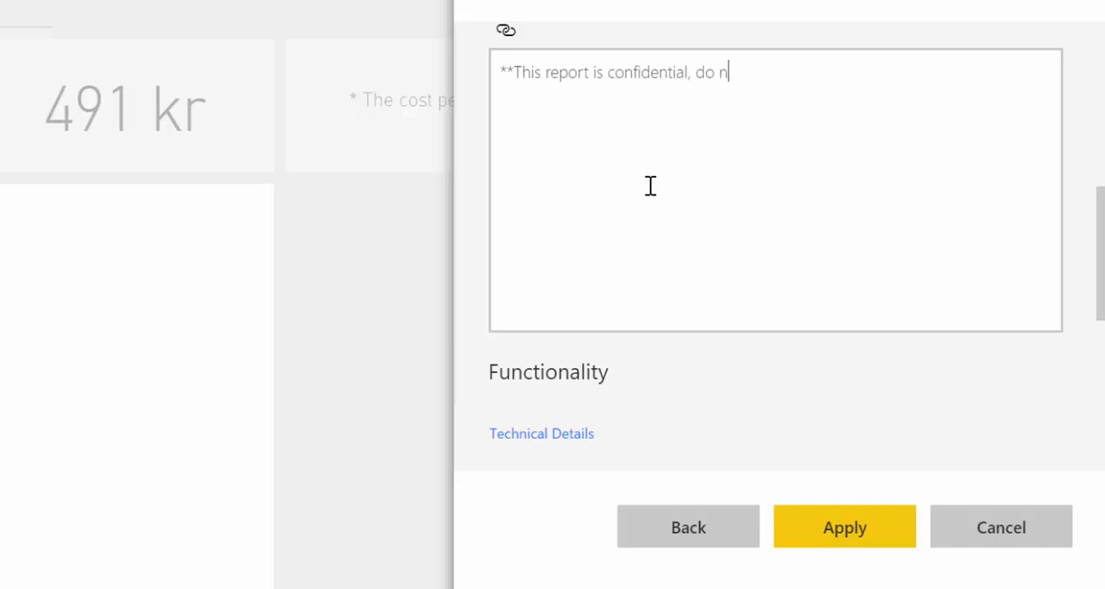
{"action": "type", "text": "ot share"}
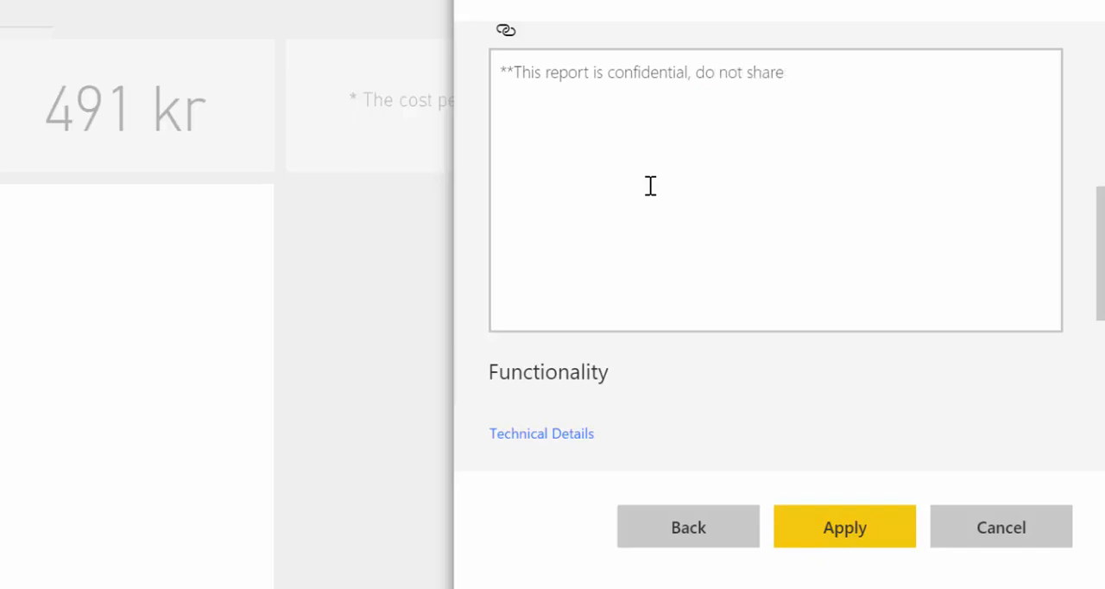
{"action": "type", "text": "outside"}
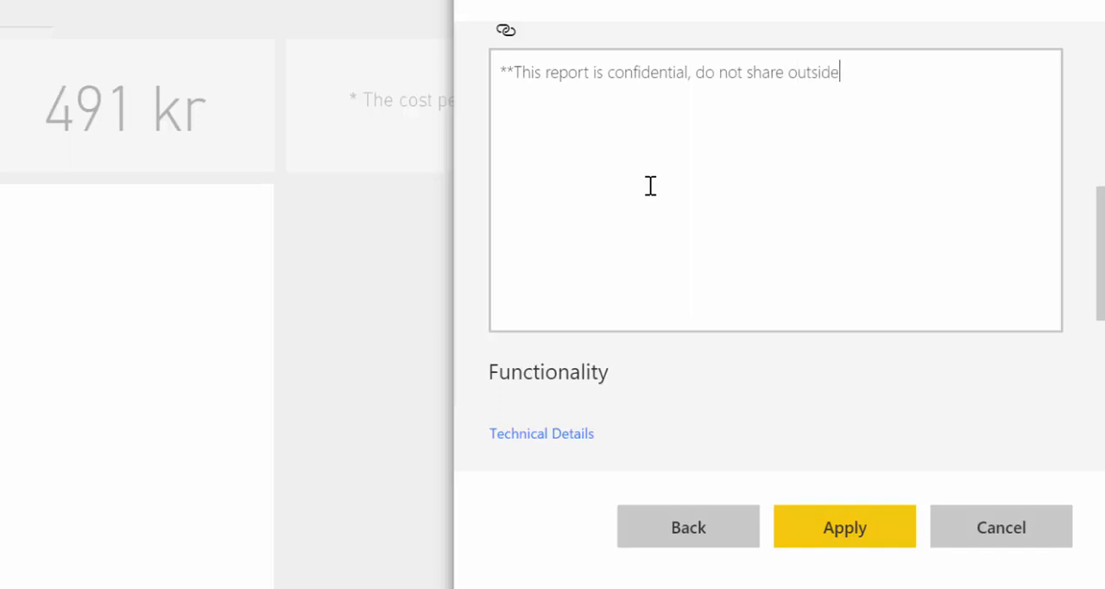
{"action": "type", "text": "the organ"}
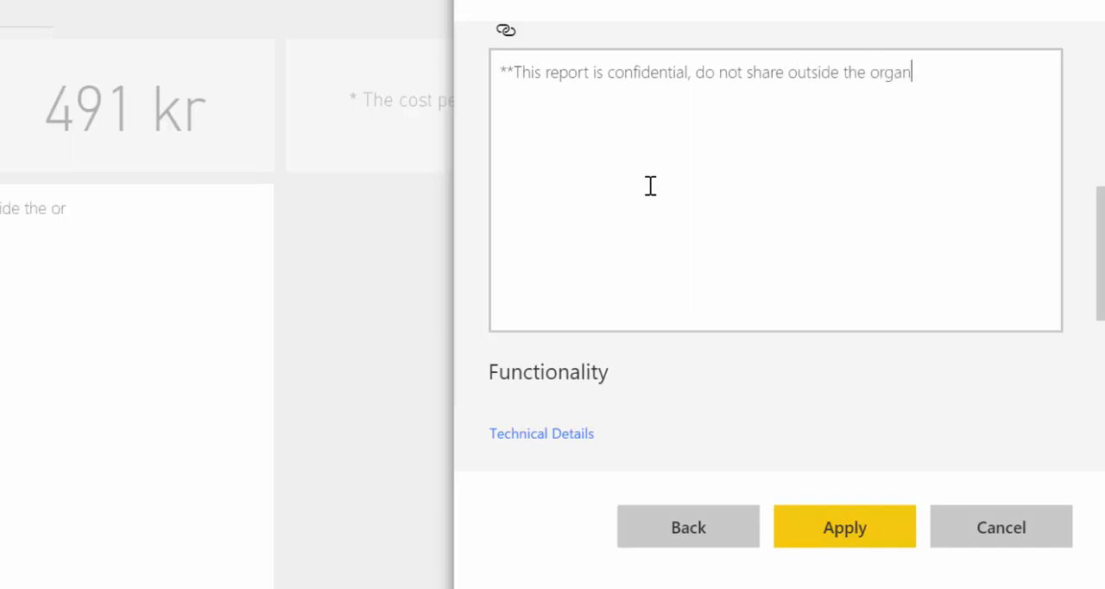
{"action": "type", "text": "ization"}
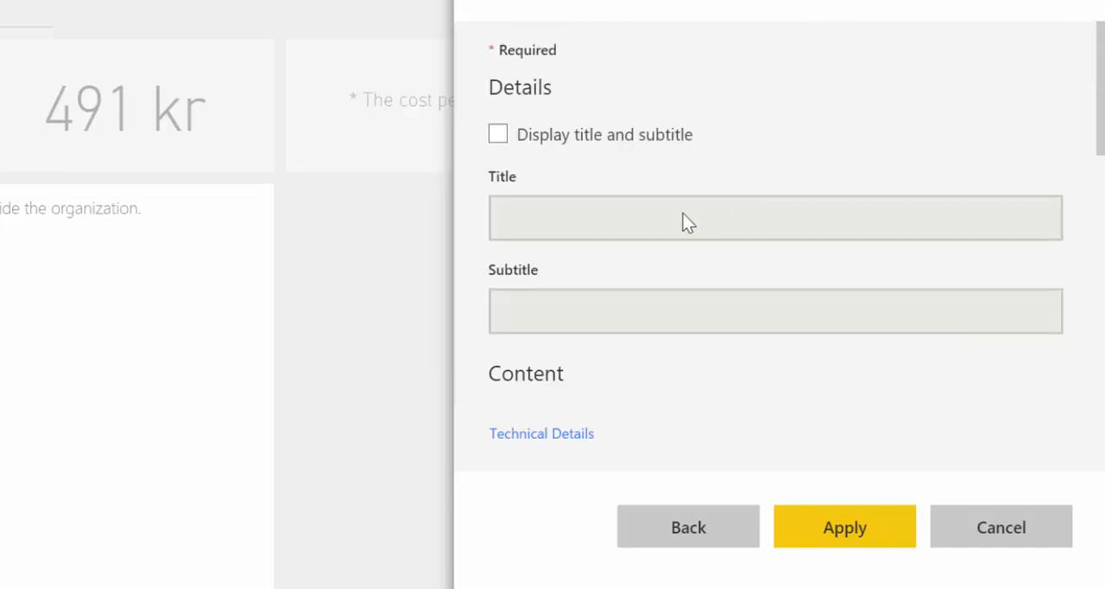
- Format the notice at size 28, red and centred, then apply the tile
{"action": "scroll", "scroll_direction": "down", "scroll_amount": 3}
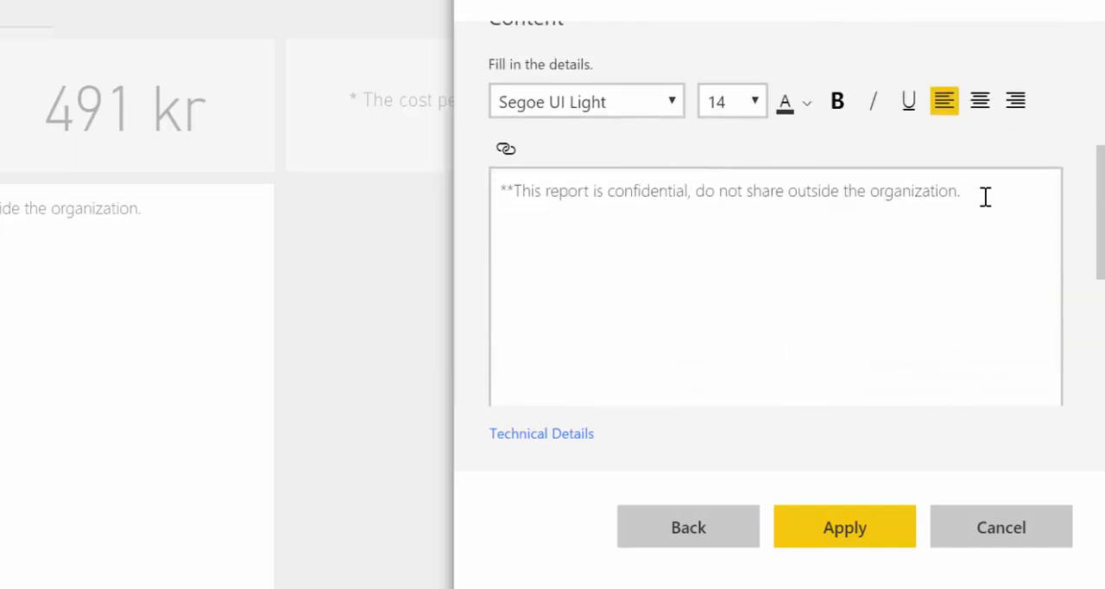
{"action": "left_click", "coordinate": [809, 100]}
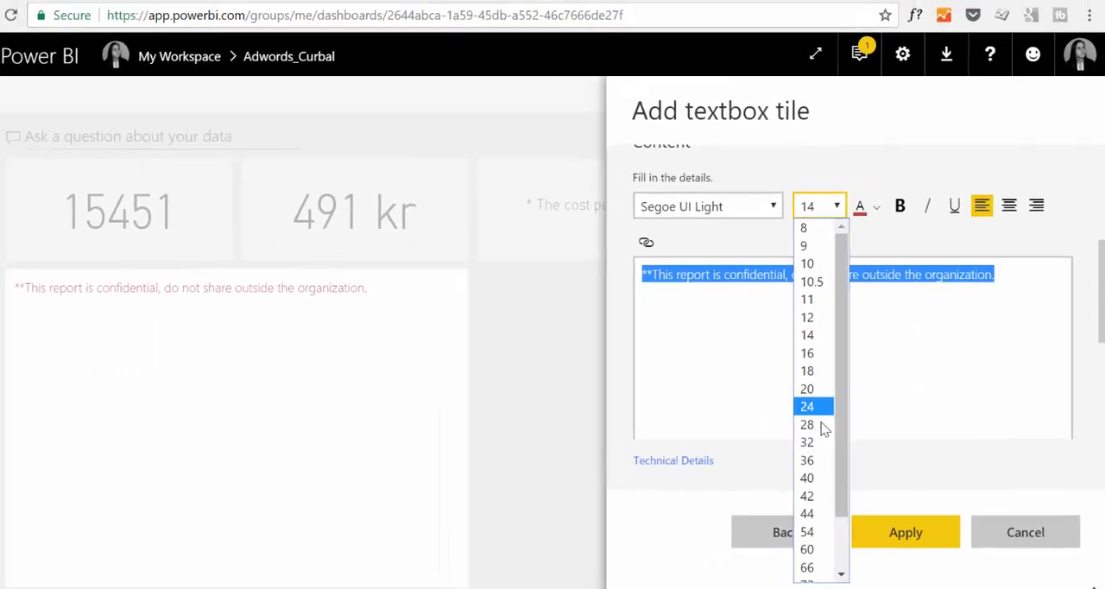
{"action": "left_click", "coordinate": [807, 425]}
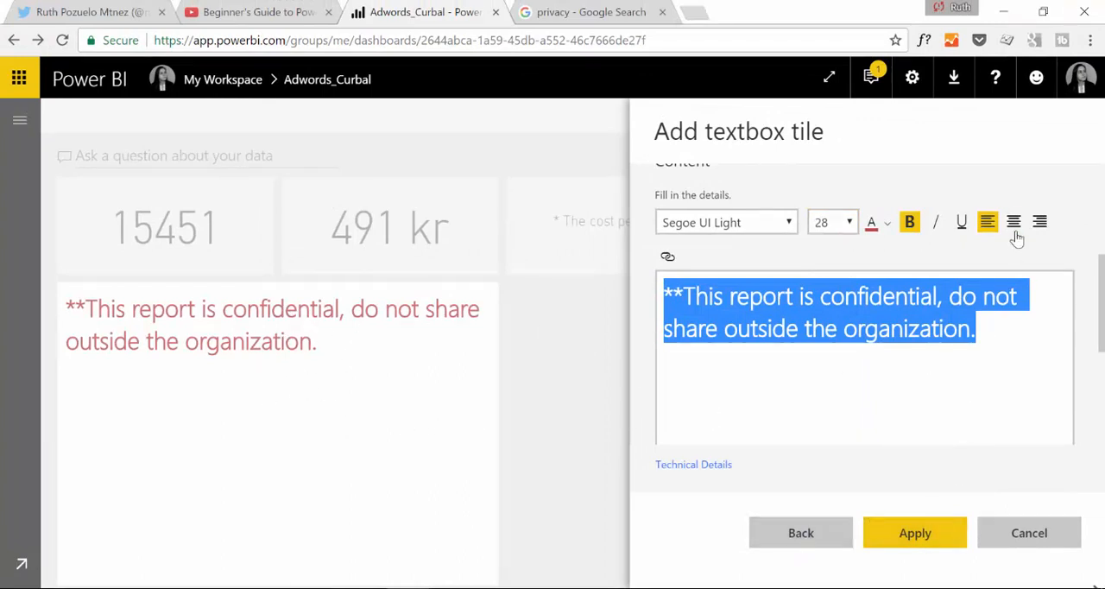
{"action": "left_click", "coordinate": [1014, 221]}
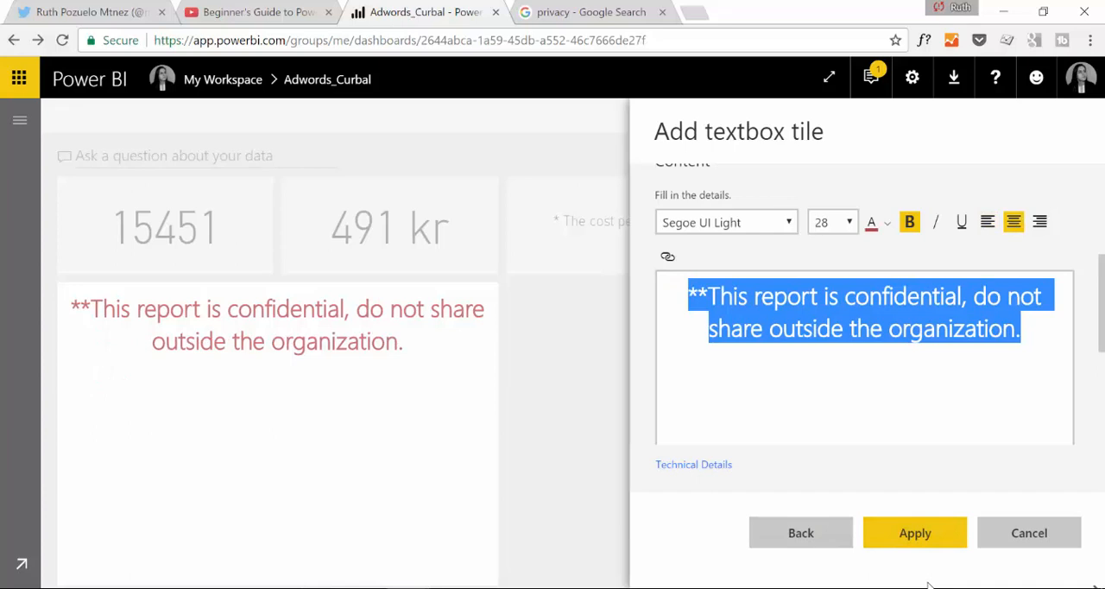
{"action": "left_click", "coordinate": [915, 532]}
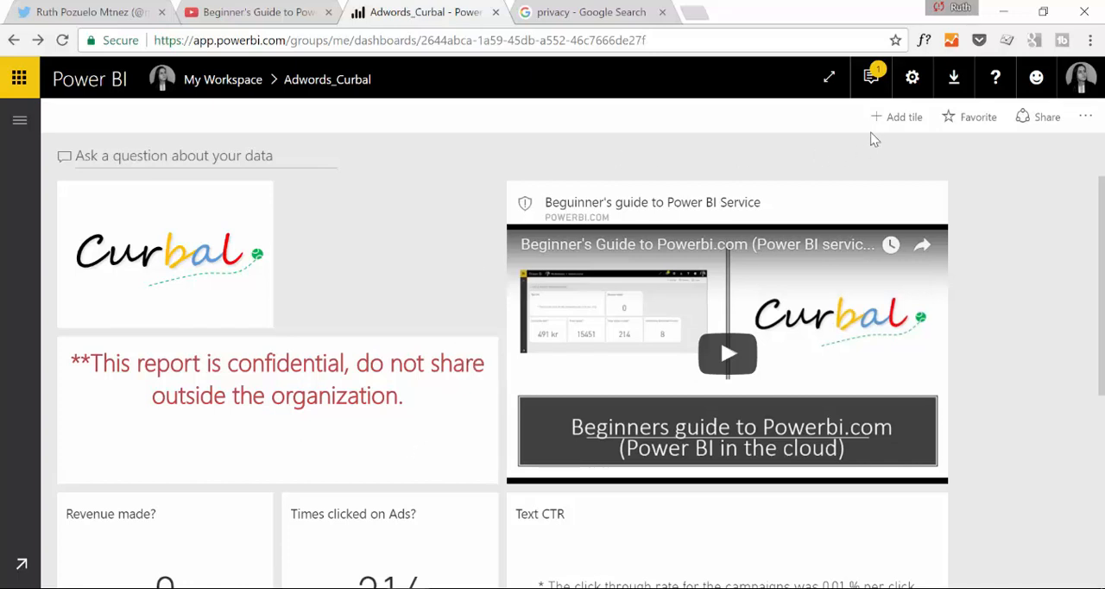
- Start an image tile with title and subtitle shown, titled 'Privacy Level'
{"action": "left_click", "coordinate": [897, 118]}
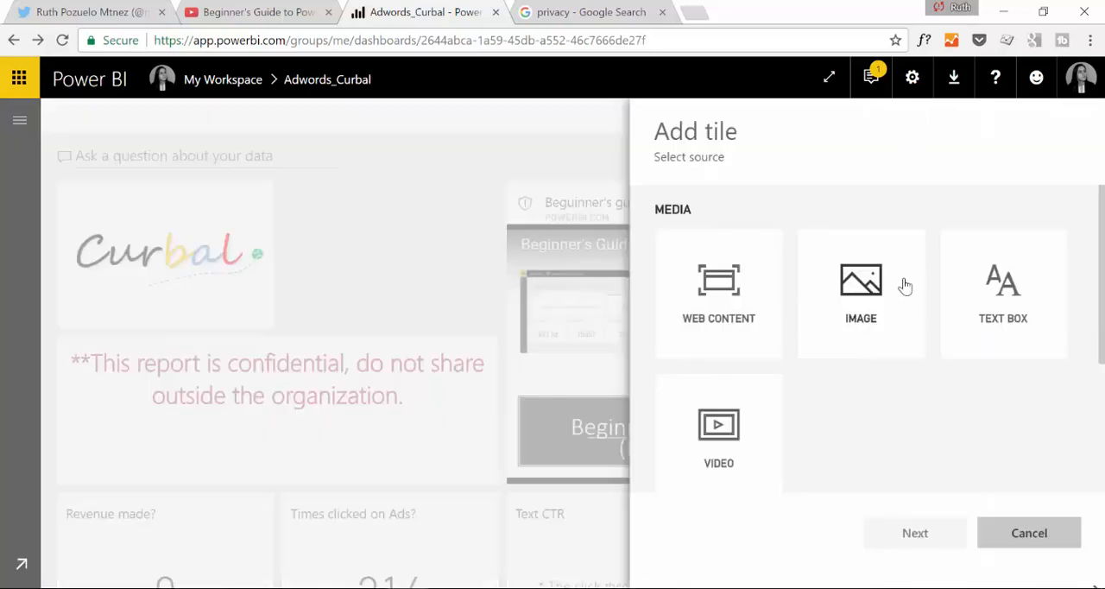
{"action": "left_click", "coordinate": [860, 293]}
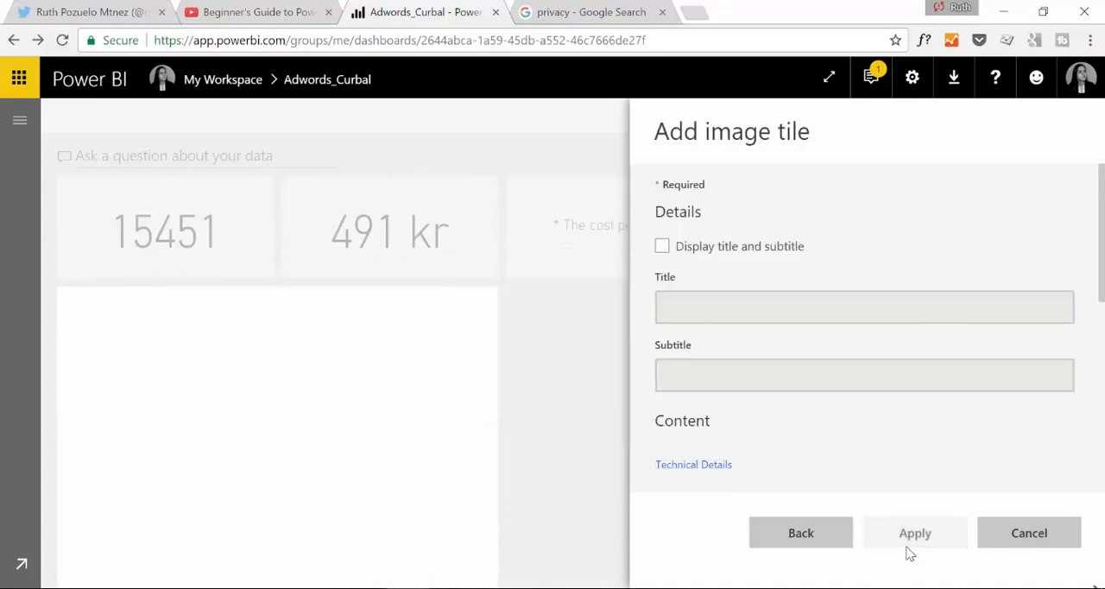
{"action": "scroll", "scroll_direction": "down", "scroll_amount": 3}
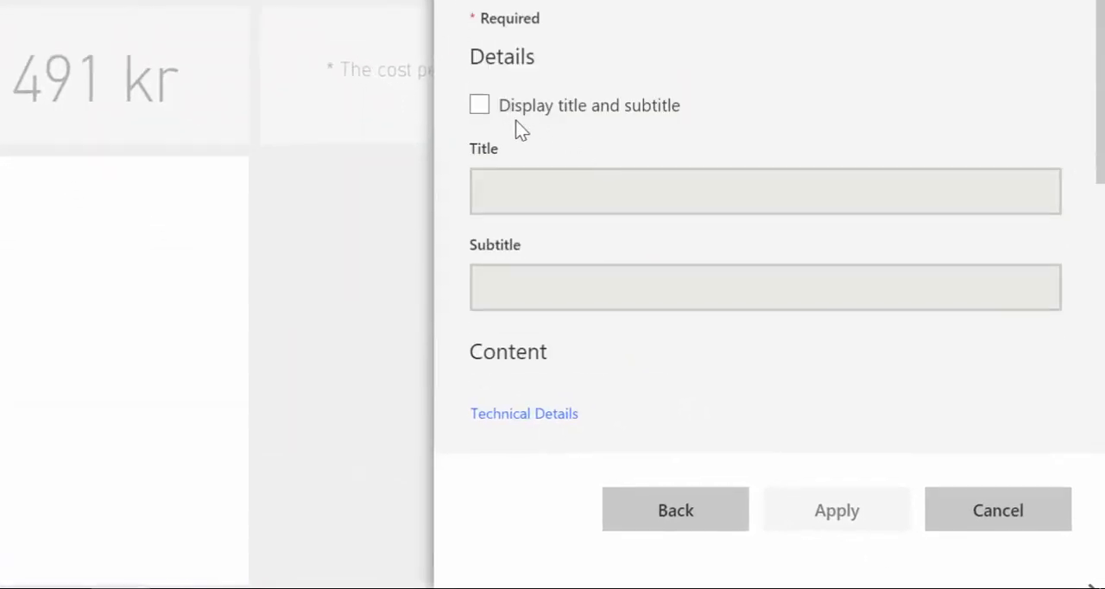
{"action": "left_click", "coordinate": [480, 104]}
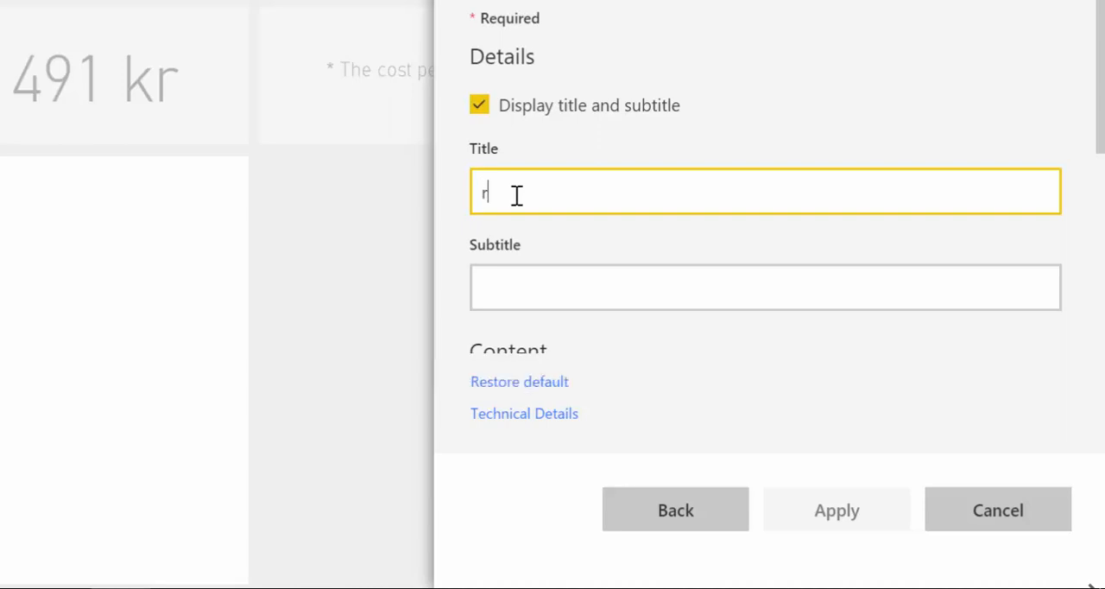
{"action": "type", "text": "Privacy"}
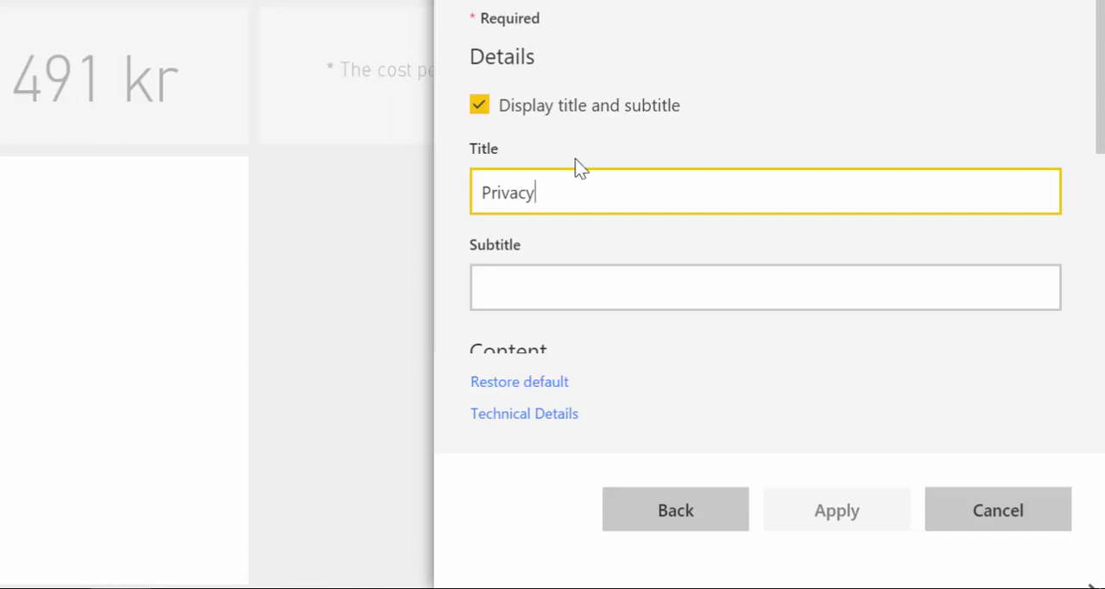
- Set the image to the web padlock picture grfx-privacy-lock-gold.jpg from domainsecurity.com
{"action": "scroll", "scroll_direction": "down", "scroll_amount": 3}
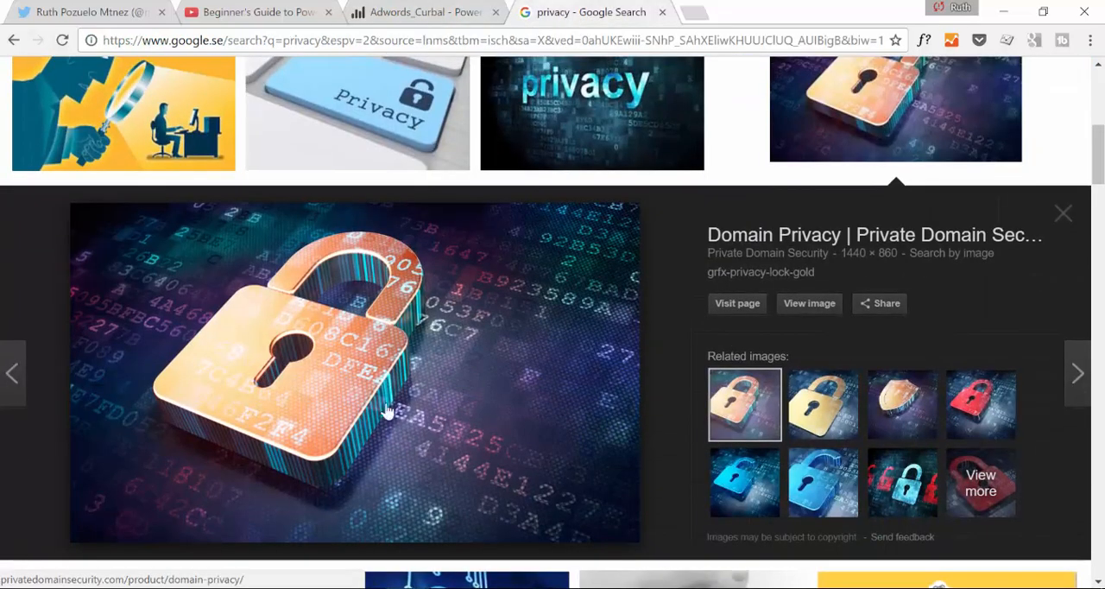
{"action": "right_click", "coordinate": [387, 411]}
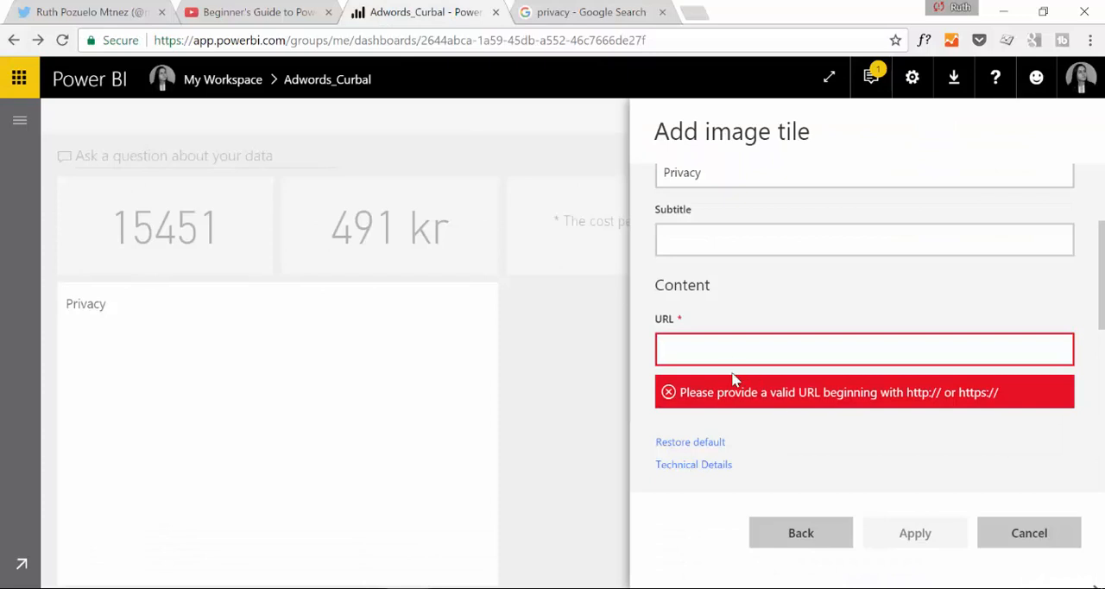
{"action": "type", "text": "https://domainsecurity.com/wp-content/uploads/2015/09/grfx-privacy-lock-gold.jpg"}
{"action": "type", "text": " Level"}
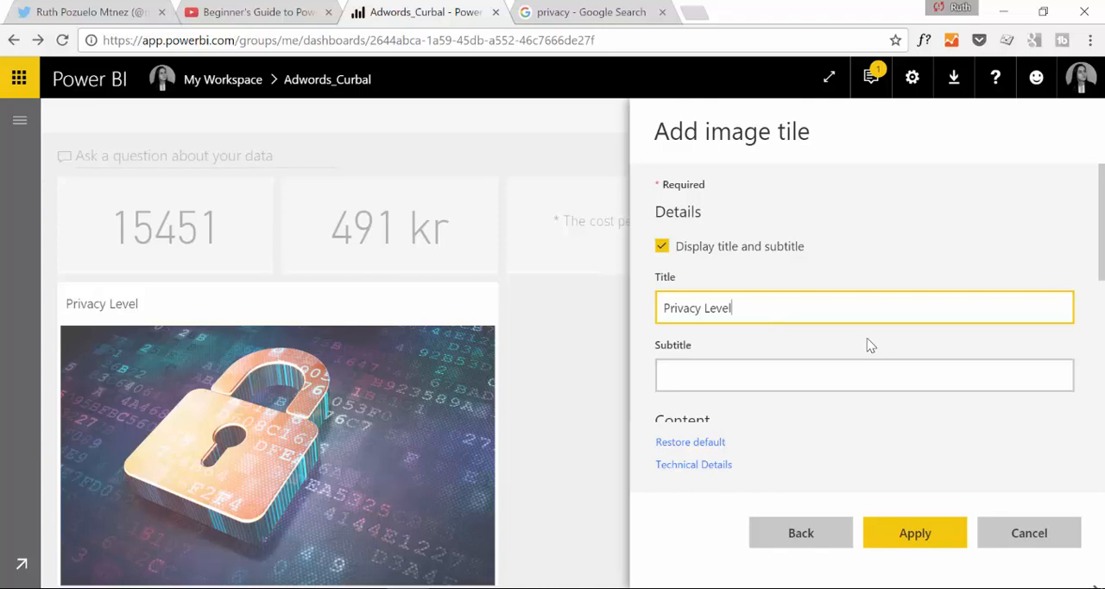
- Give the tile the subtitle 'CONFIDENTIAL' and apply it to the dashboard
{"action": "left_click", "coordinate": [864, 374]}
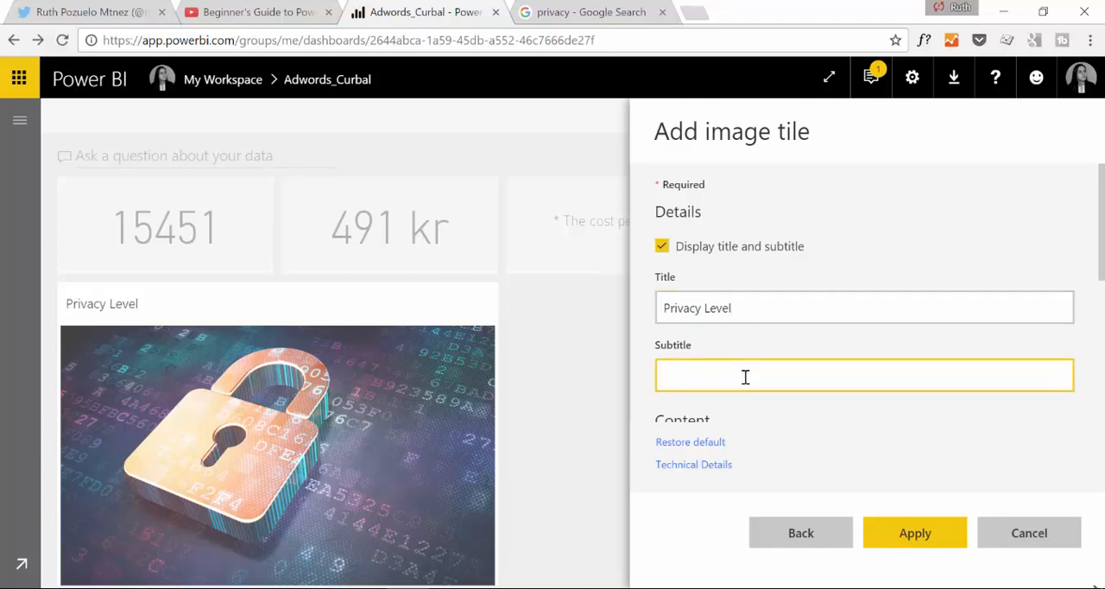
{"action": "type", "text": "CONF"}
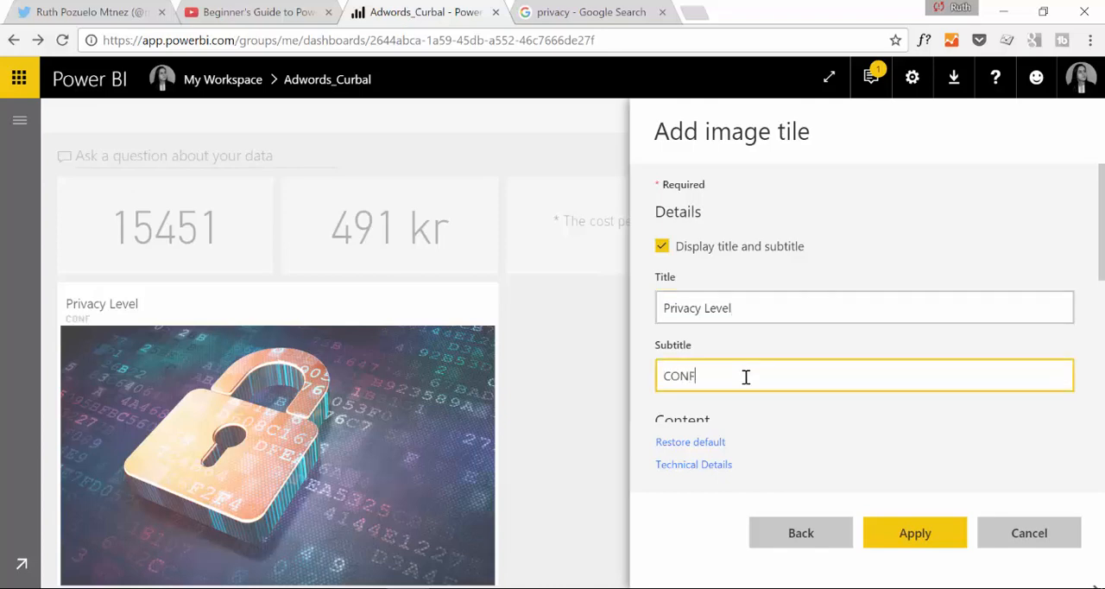
{"action": "type", "text": "IDENTIAL"}
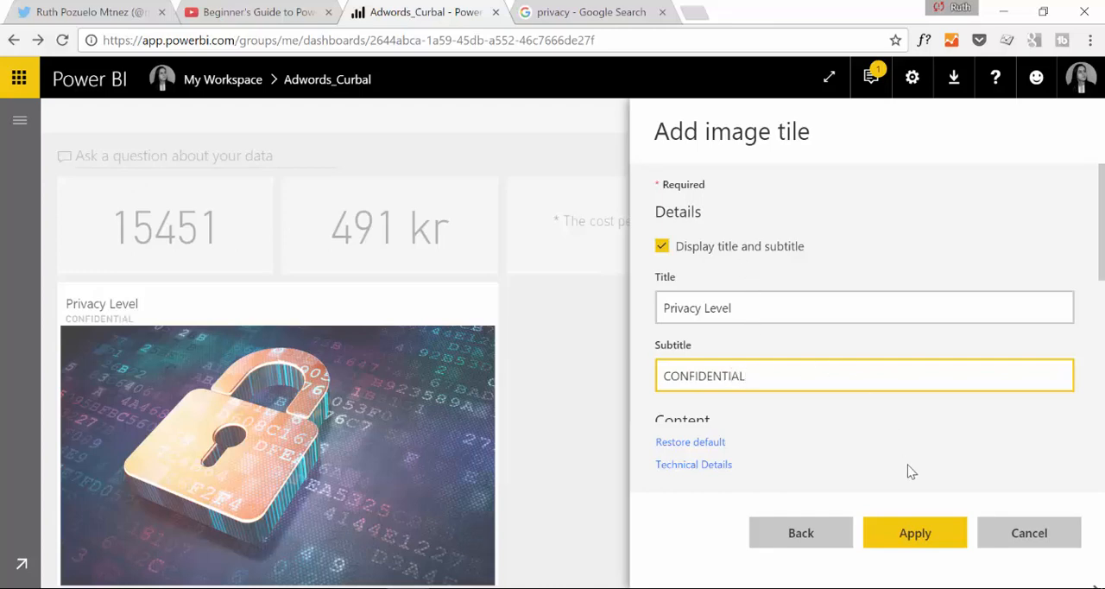
{"action": "left_click", "coordinate": [915, 532]}
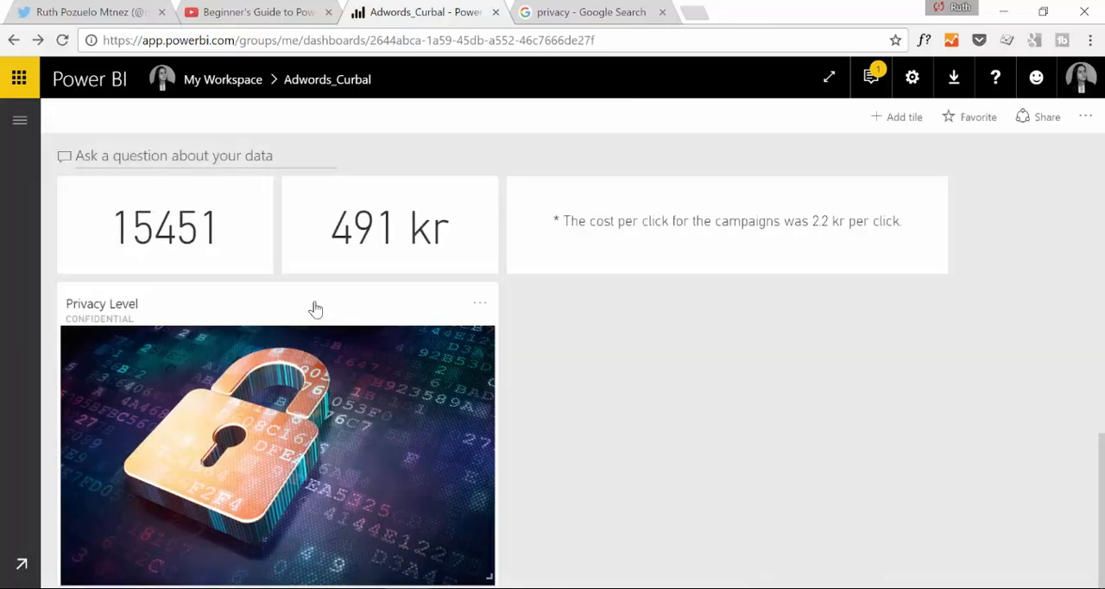
{"action": "scroll", "scroll_direction": "down", "scroll_amount": 3}
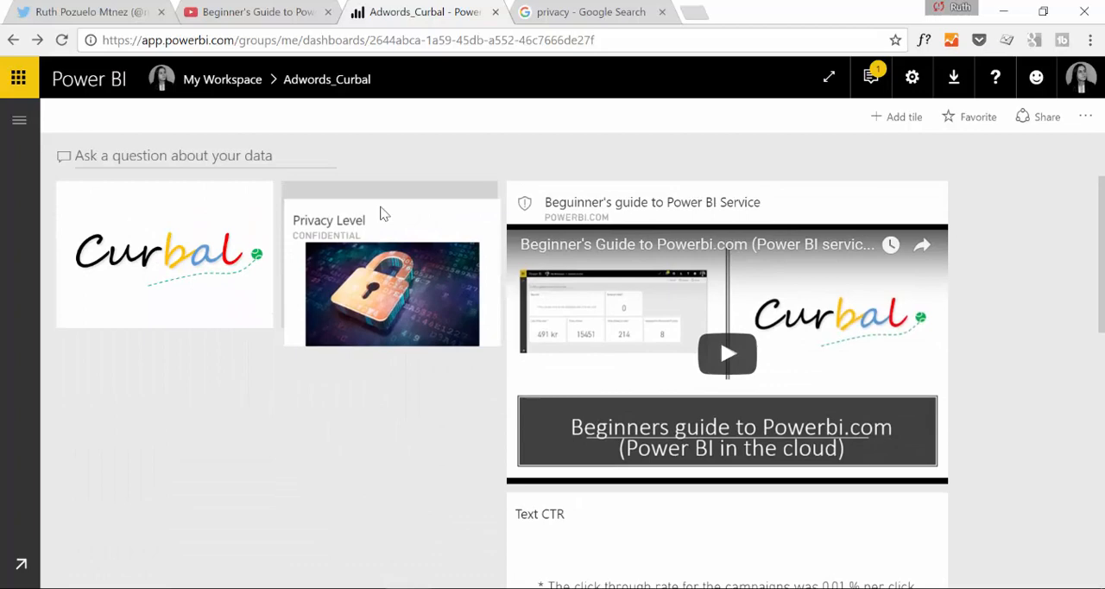
{"action": "scroll", "scroll_direction": "down", "scroll_amount": 3}
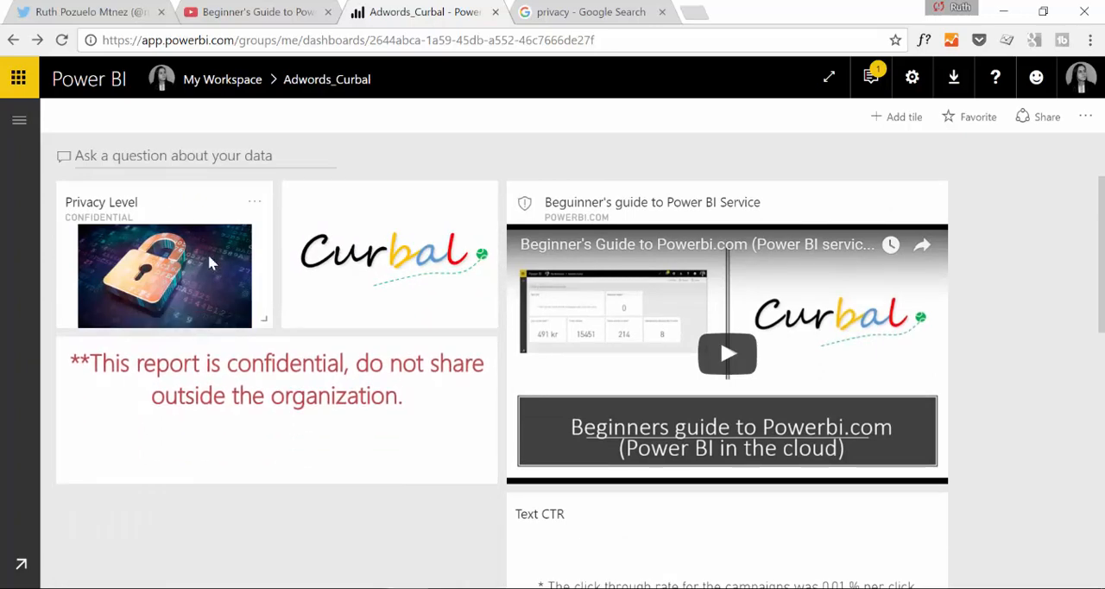
{"action": "scroll", "scroll_direction": "down", "scroll_amount": 3}
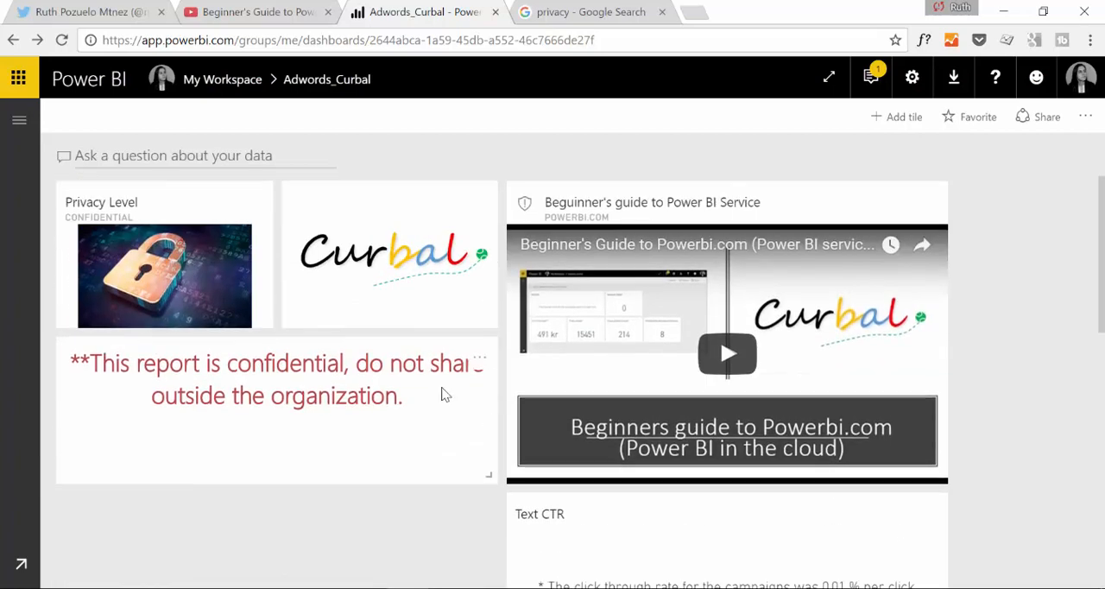
{"action": "mouse_move", "coordinate": [339, 363]}
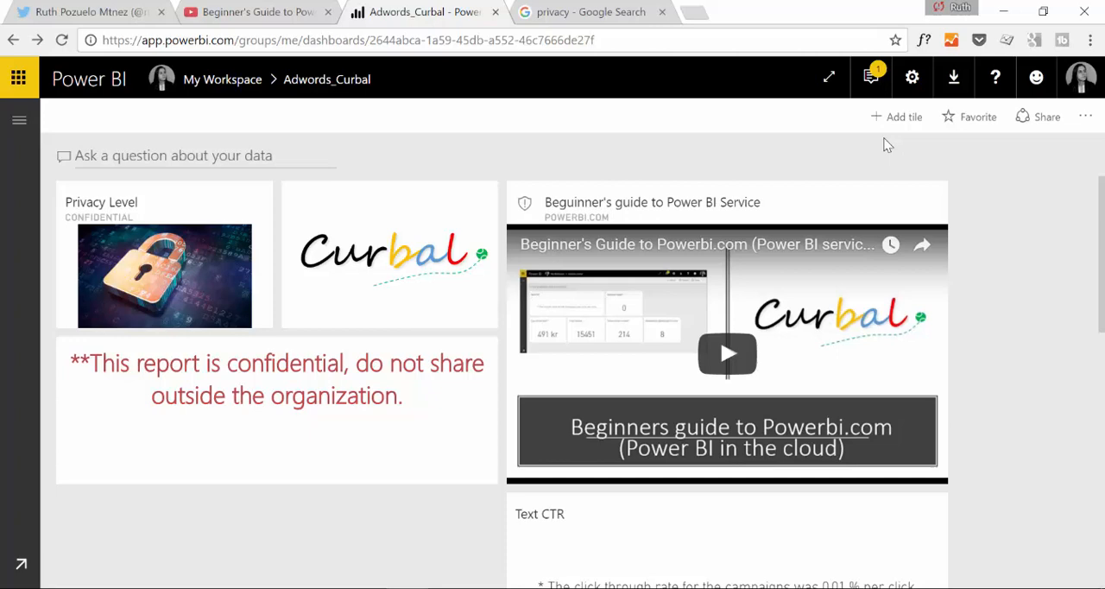
- Start a web content tile and locate the meetup tweet on the Twitter profile
{"action": "left_click", "coordinate": [896, 117]}
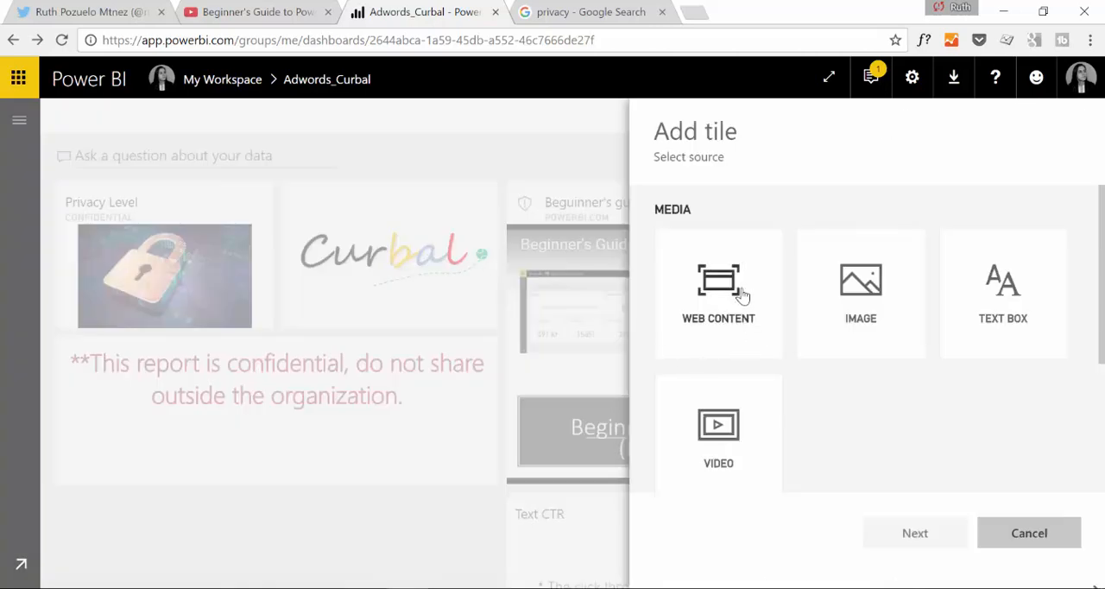
{"action": "mouse_move", "coordinate": [734, 307]}
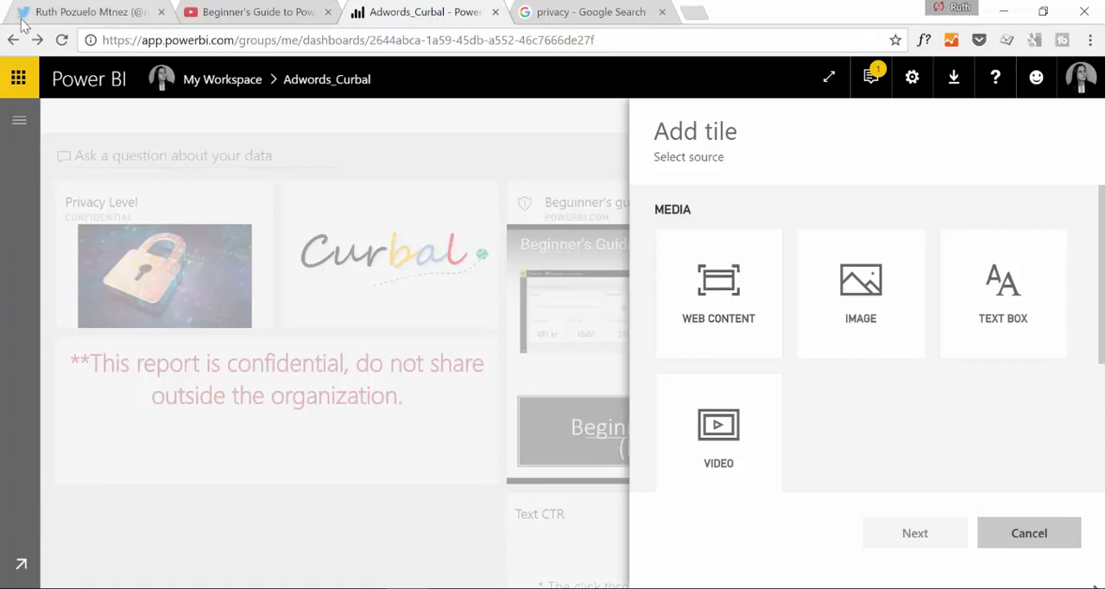
{"action": "left_click", "coordinate": [86, 11]}
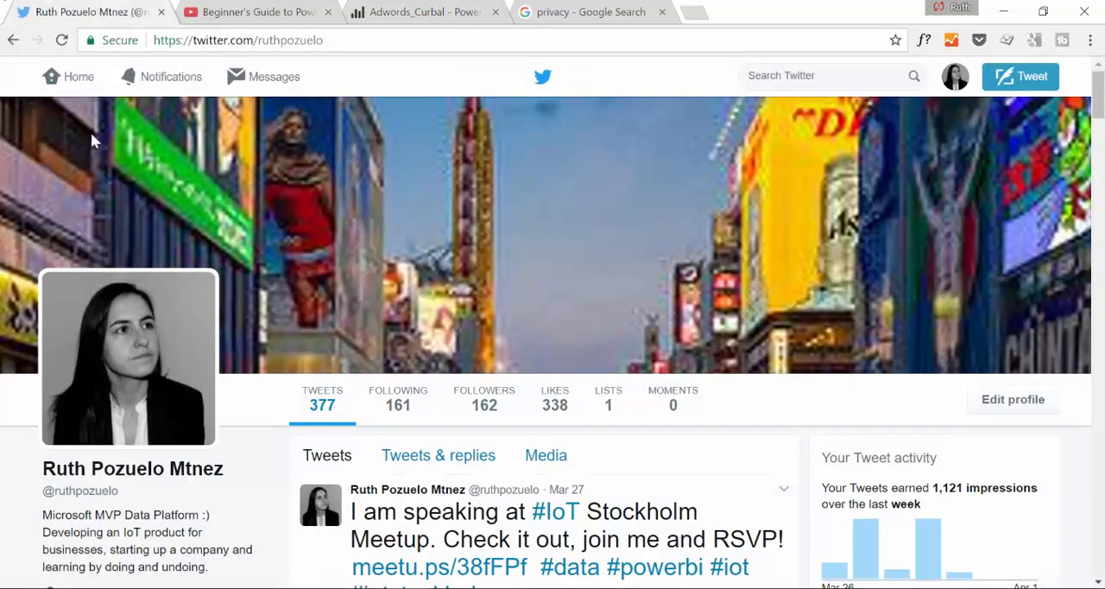
{"action": "scroll", "scroll_direction": "down", "scroll_amount": 3}
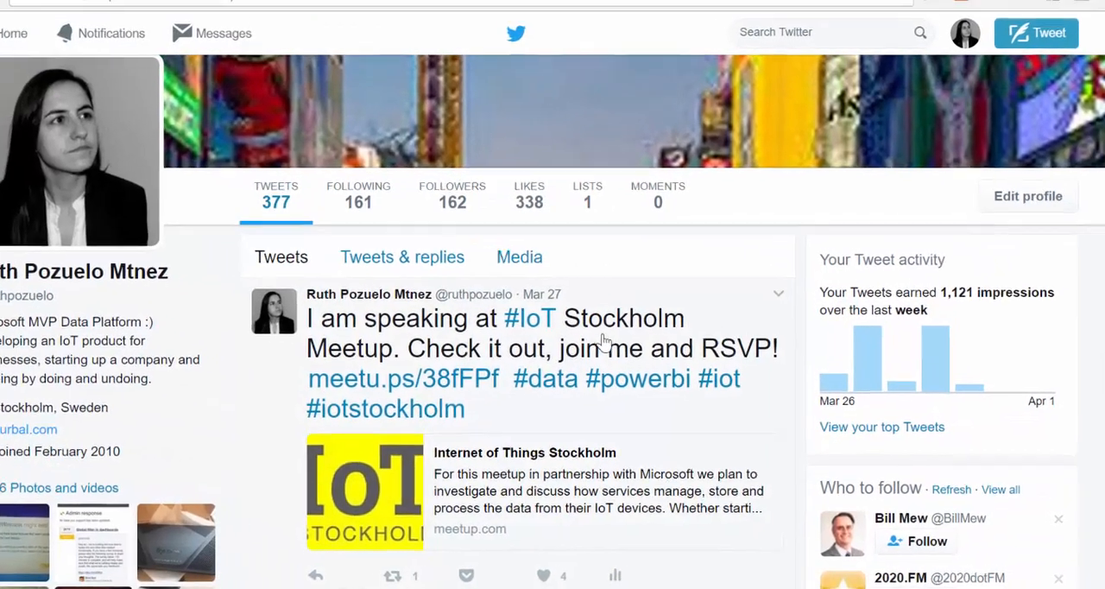
{"action": "scroll", "scroll_direction": "down", "scroll_amount": 3}
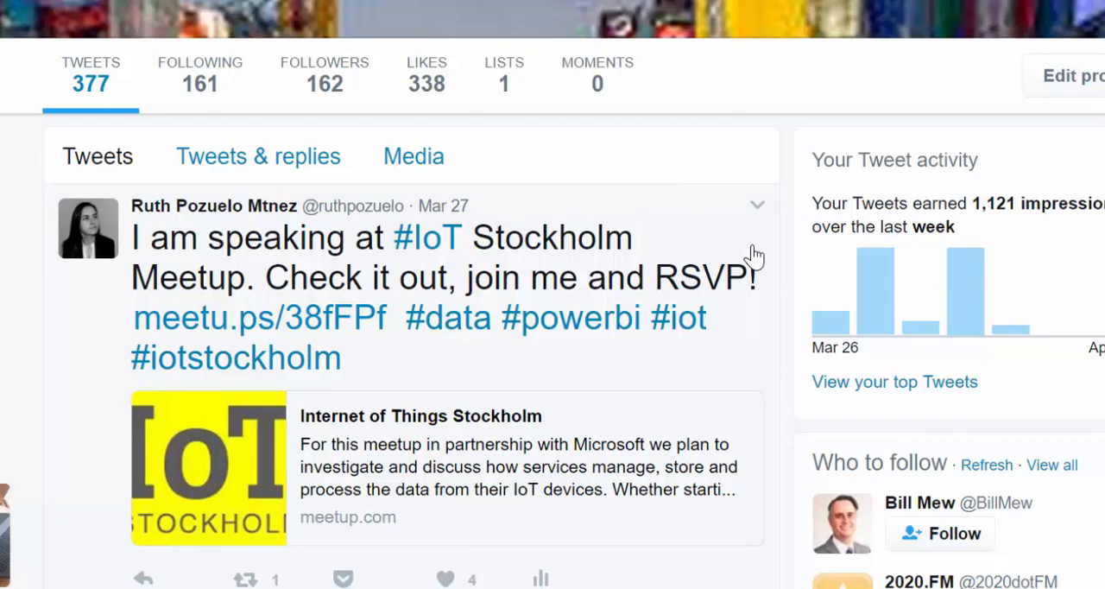
{"action": "mouse_move", "coordinate": [760, 215]}
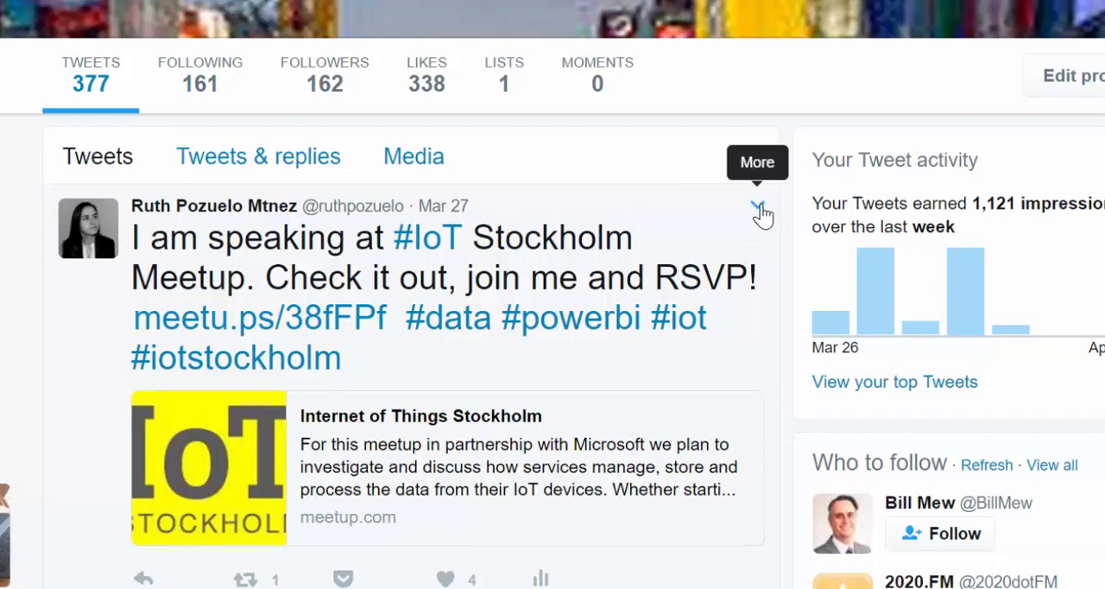
- Copy the tweet's Embed Tweet code into the tile and apply it
{"action": "left_click", "coordinate": [756, 211]}
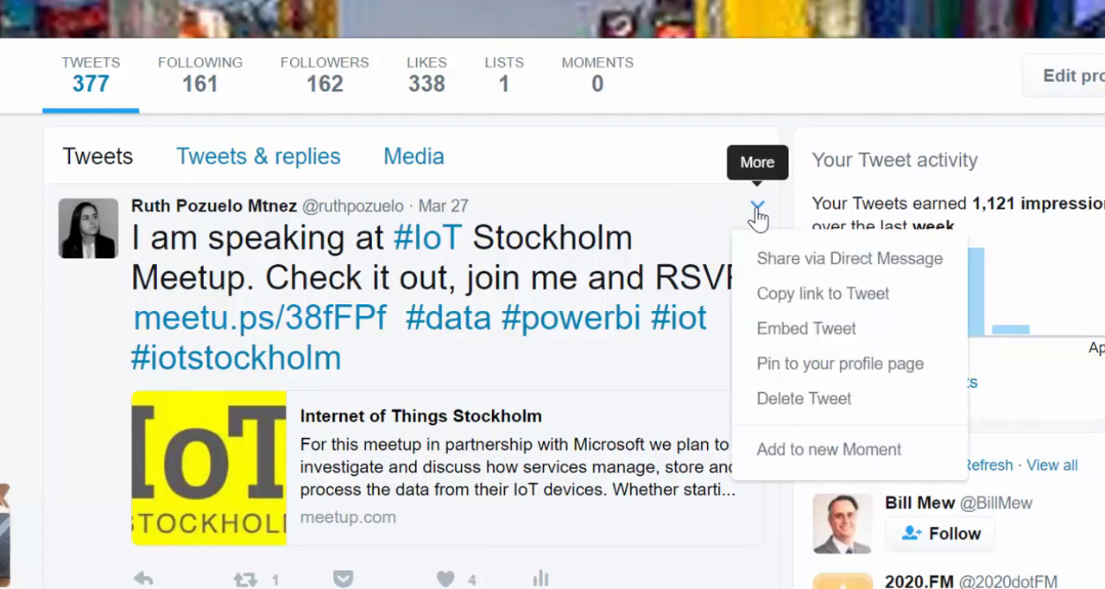
{"action": "left_click", "coordinate": [805, 328]}
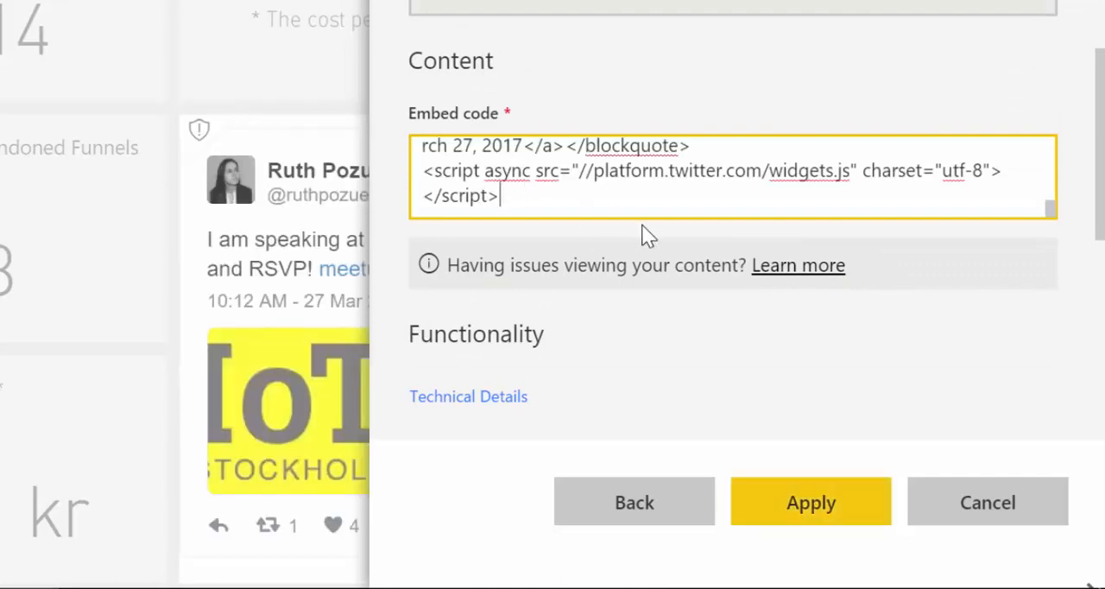
{"action": "left_click", "coordinate": [810, 501]}
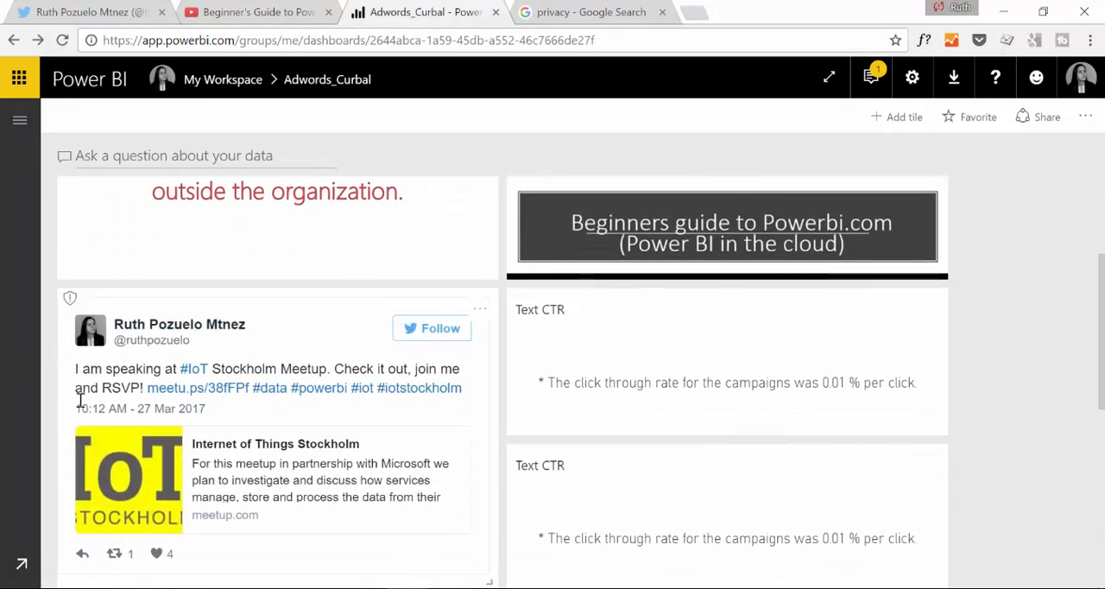
{"action": "mouse_move", "coordinate": [345, 429]}
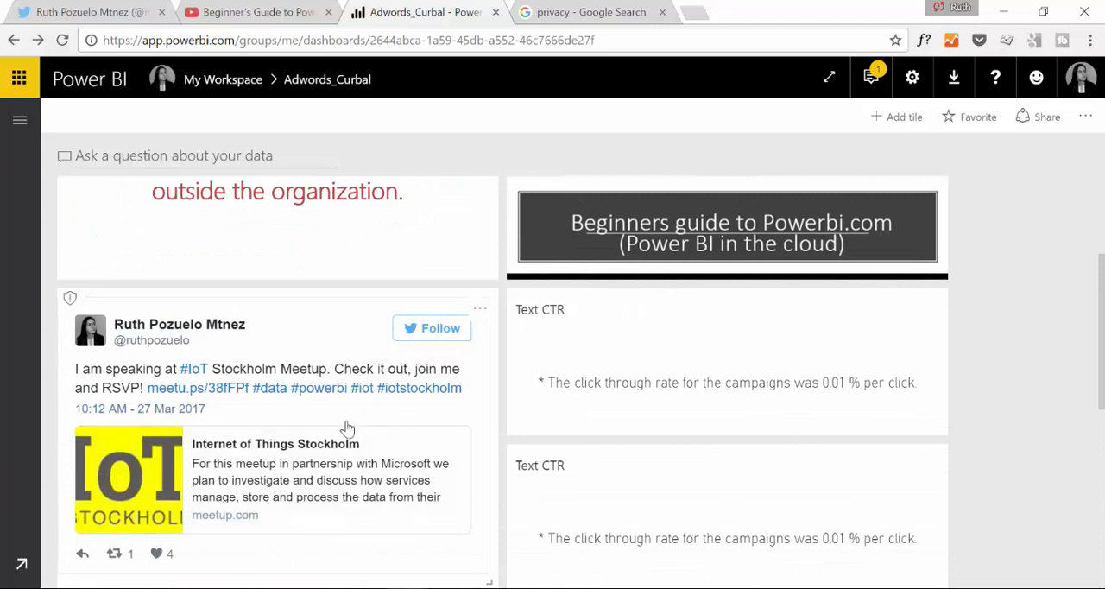
{"action": "mouse_move", "coordinate": [109, 387]}
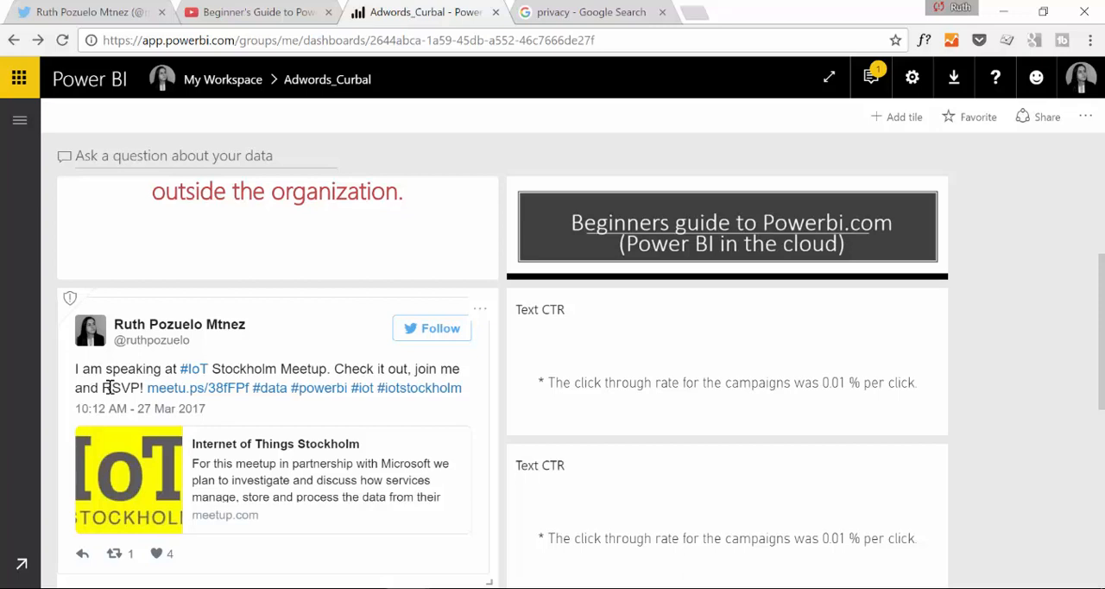
{"action": "mouse_move", "coordinate": [147, 393]}
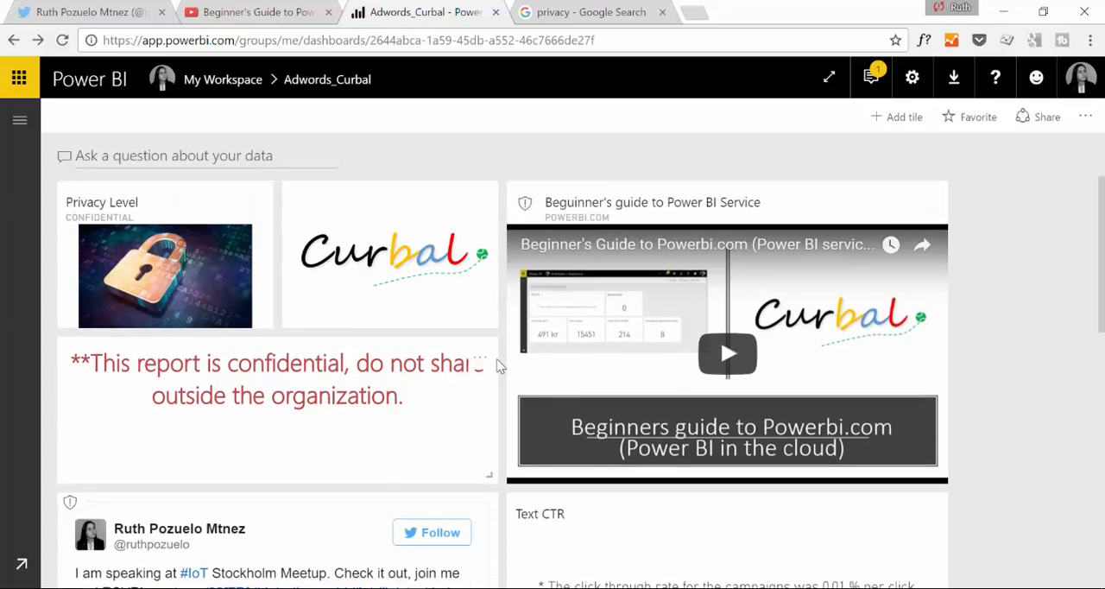
{"action": "mouse_move", "coordinate": [371, 330]}
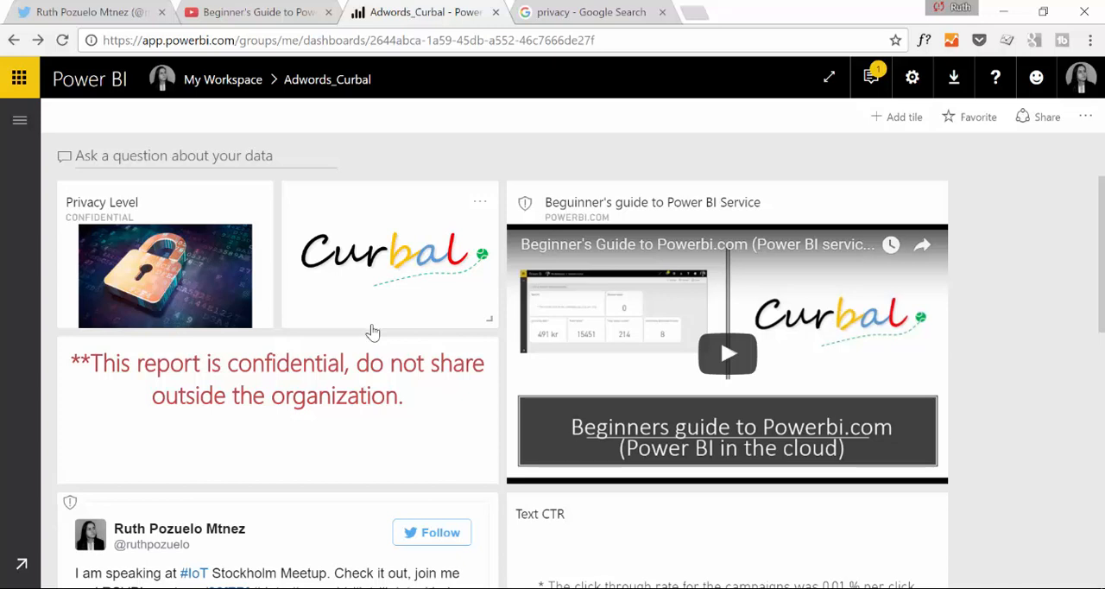
{"action": "mouse_move", "coordinate": [756, 200]}
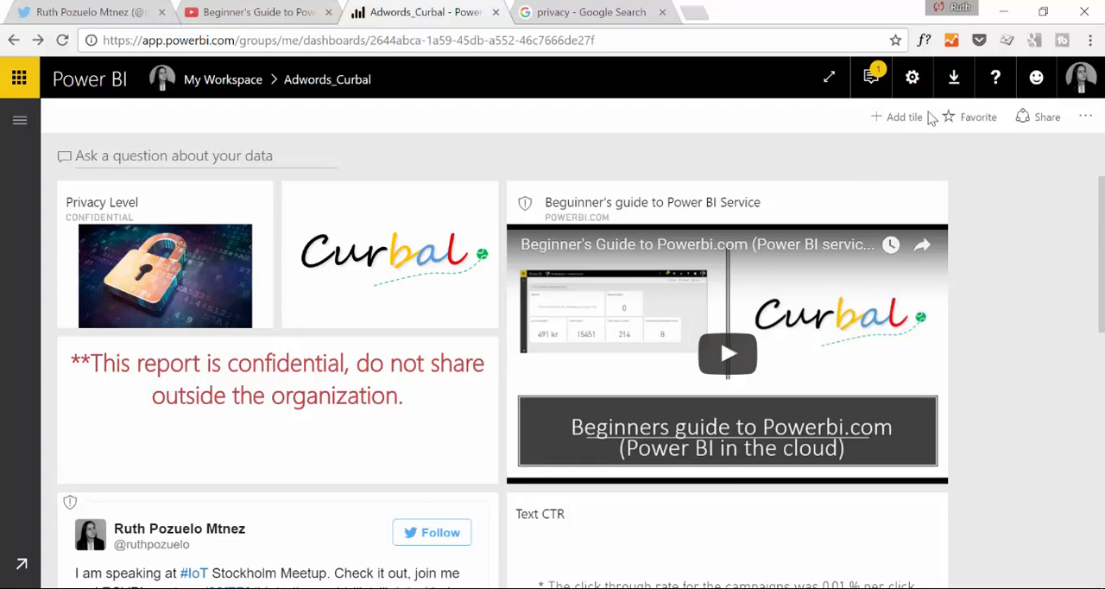
{"action": "left_click", "coordinate": [905, 118]}
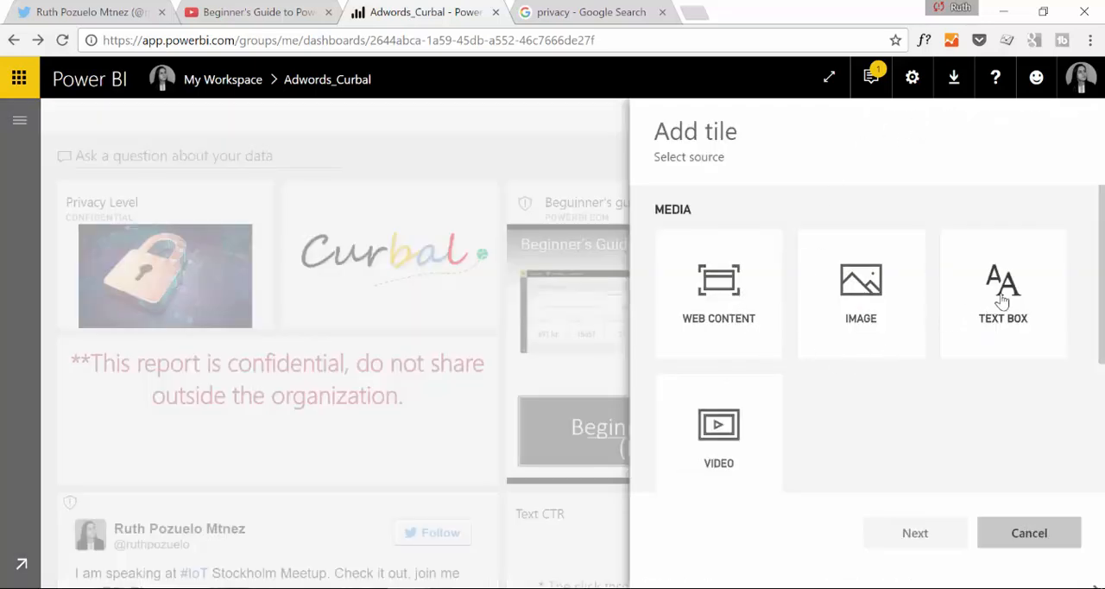
{"action": "left_click", "coordinate": [1003, 293]}
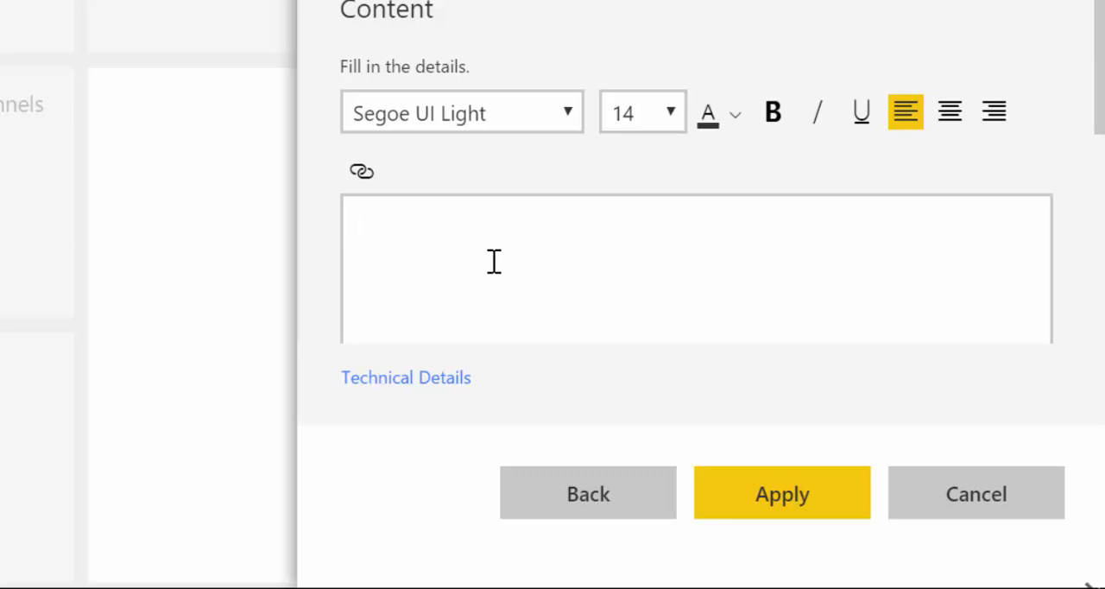
{"action": "type", "text": "E"}
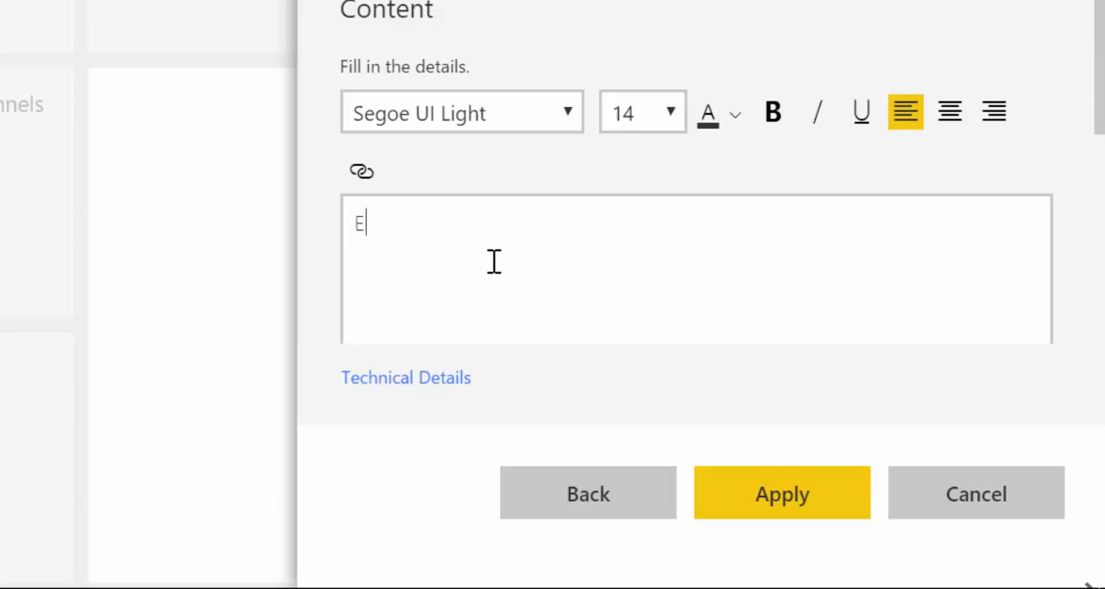
{"action": "type", "text": "Xplain"}
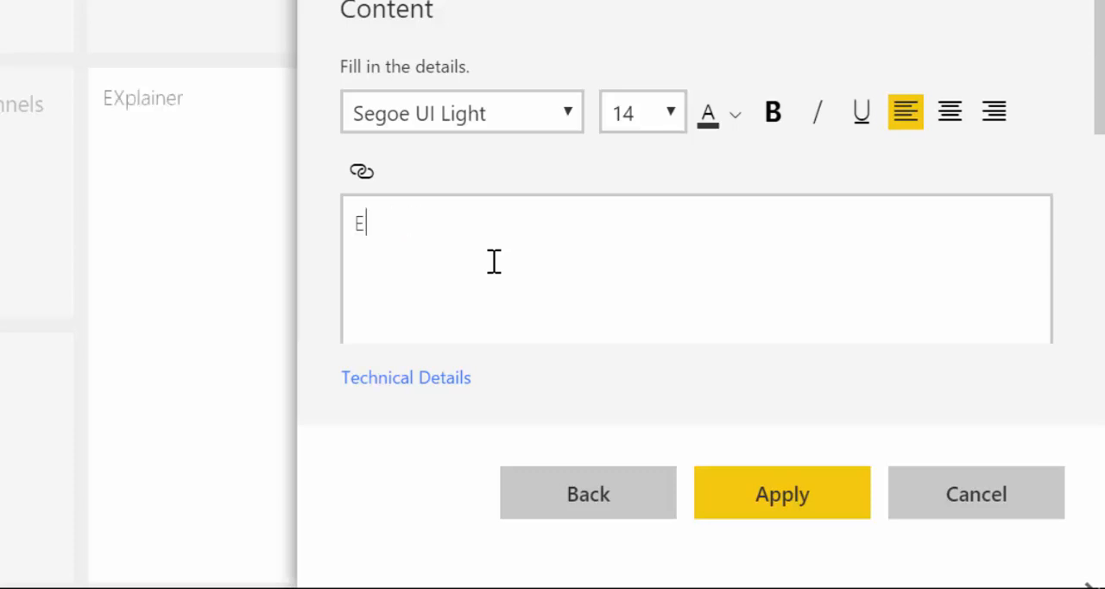
{"action": "type", "text": "xplainer video:"}
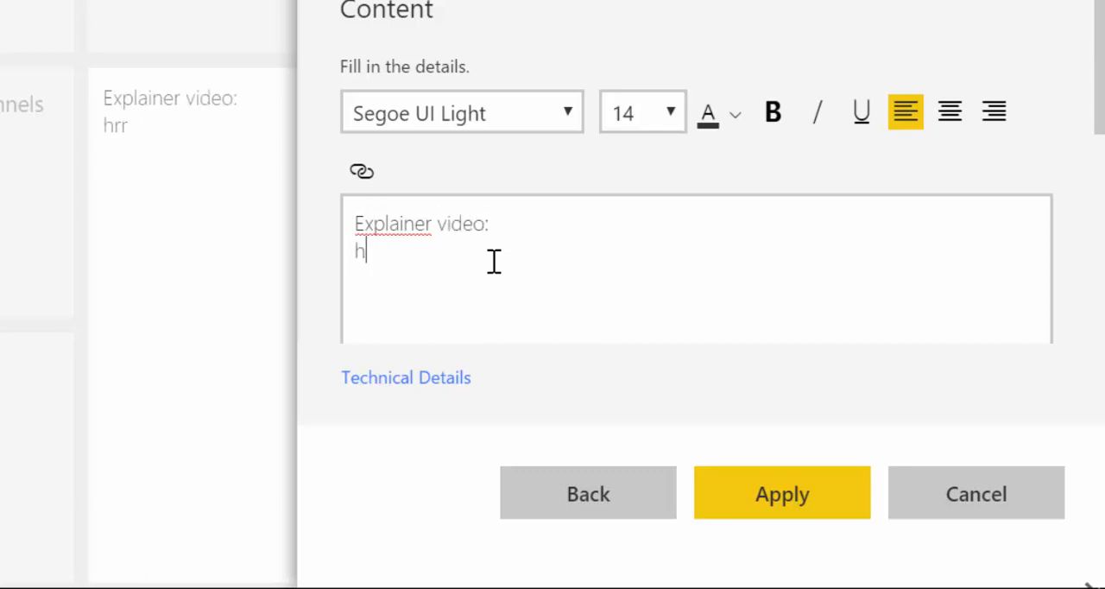
{"action": "type", "text": "ttp:// link"}
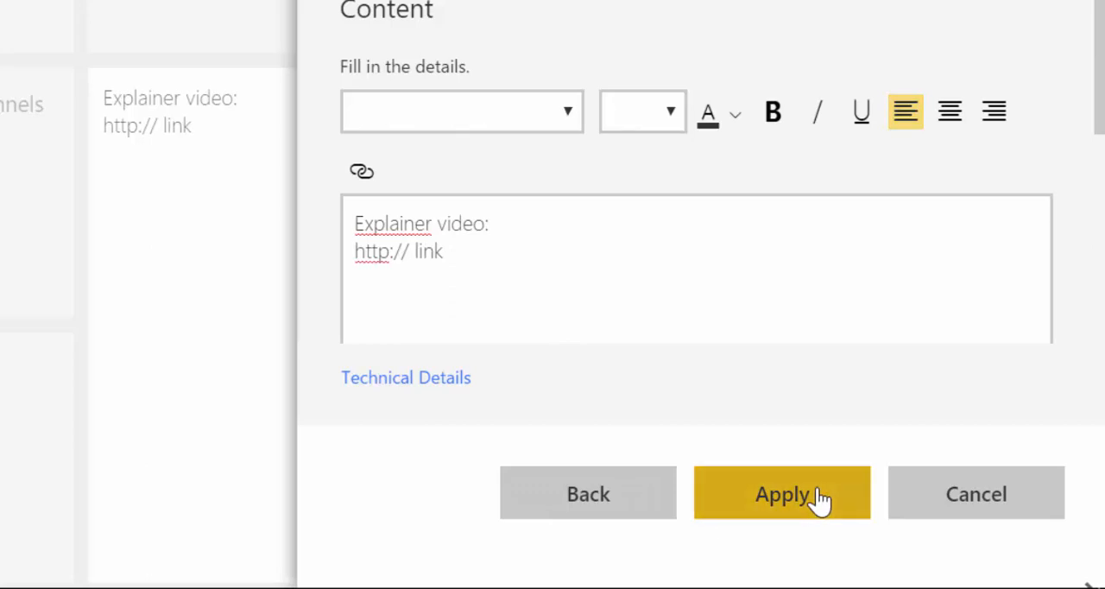
{"action": "left_click", "coordinate": [781, 494]}
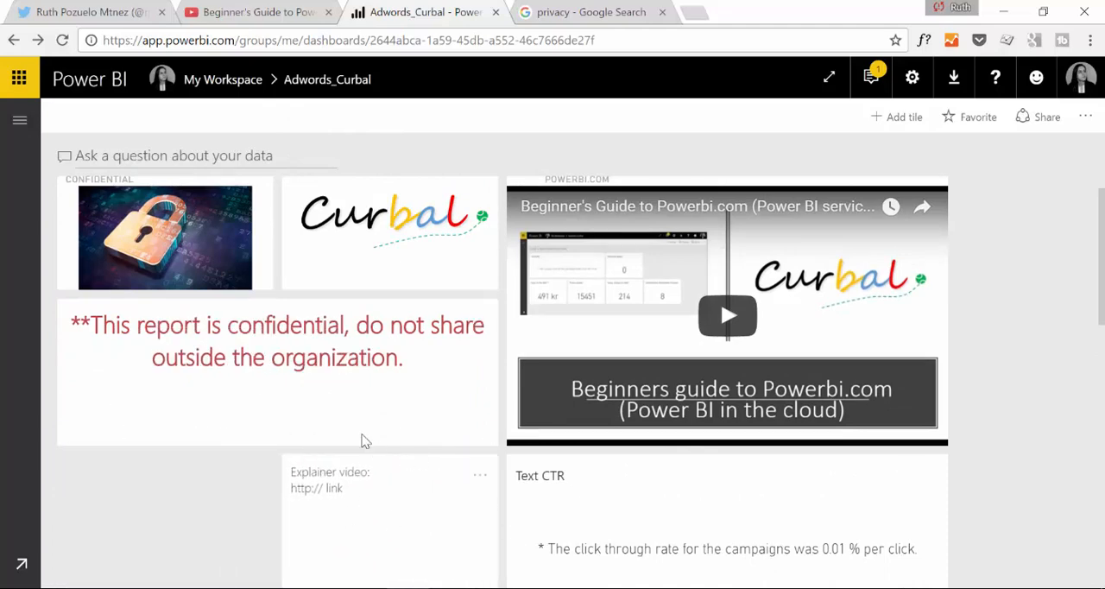
{"action": "mouse_move", "coordinate": [552, 453]}
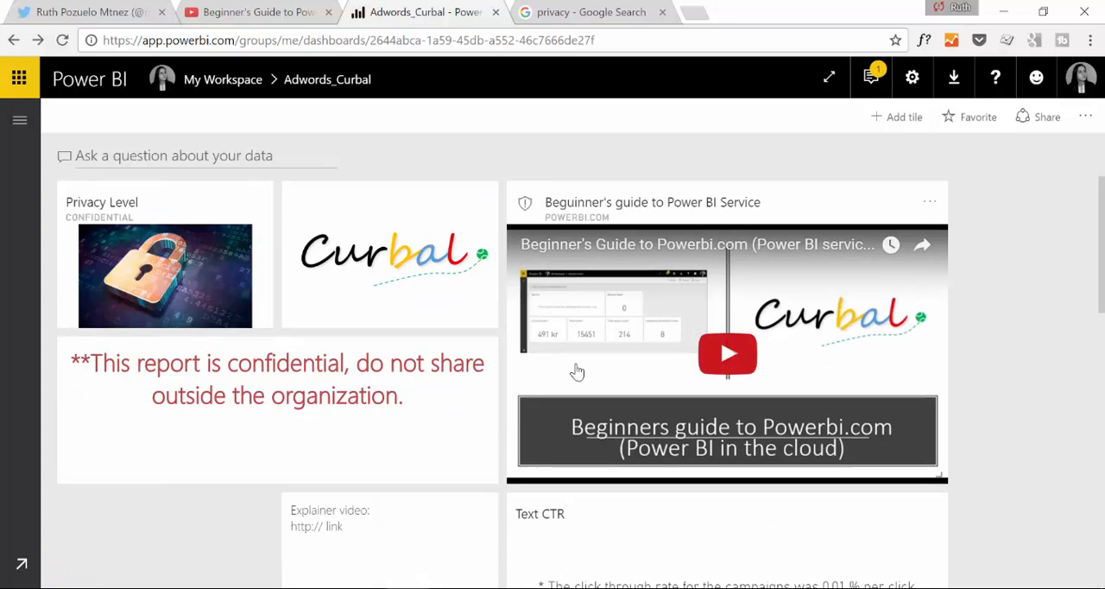
{"action": "mouse_move", "coordinate": [563, 352]}
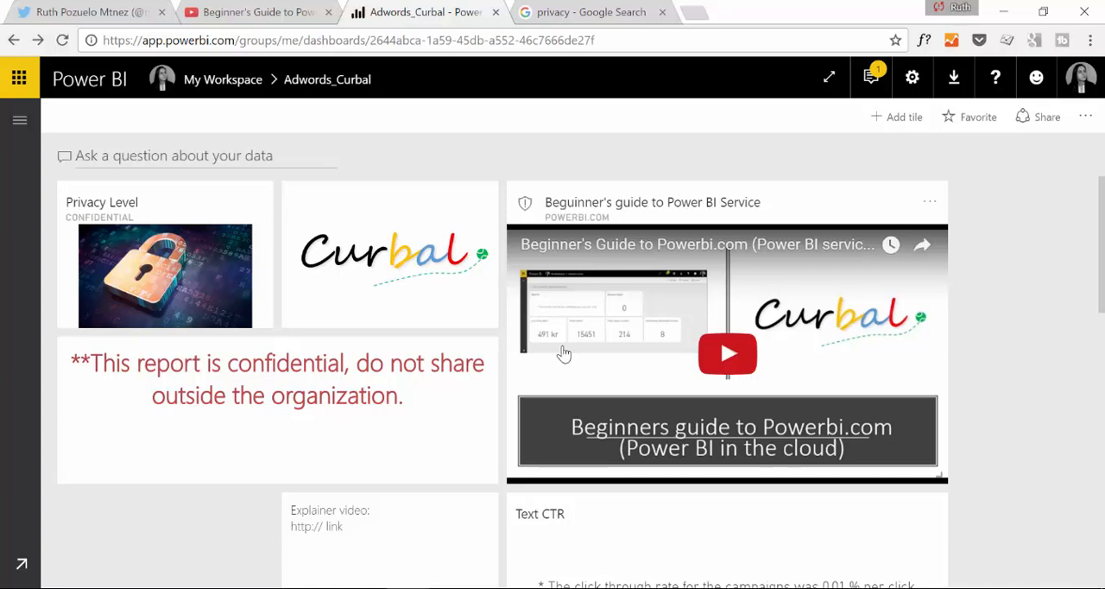
{"action": "mouse_move", "coordinate": [657, 314]}
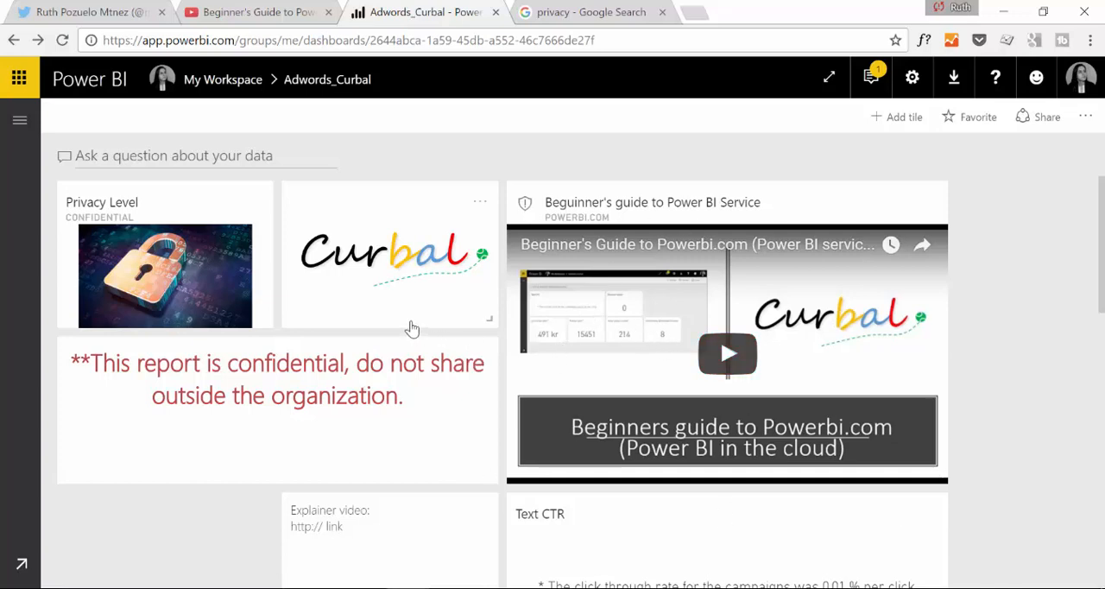
{"action": "mouse_move", "coordinate": [403, 325]}
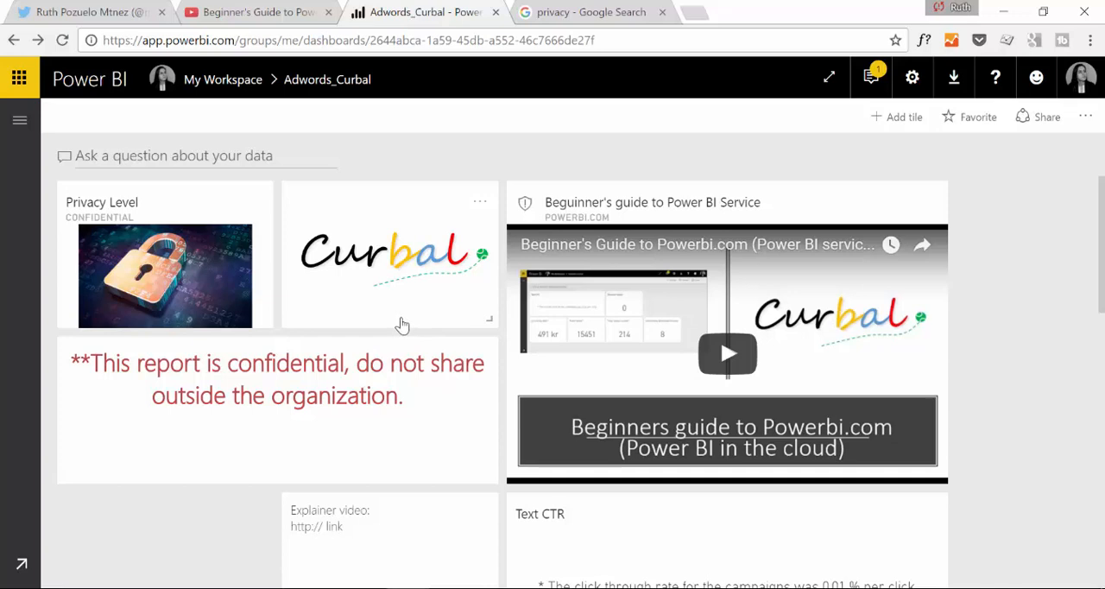
{"action": "mouse_move", "coordinate": [438, 304]}
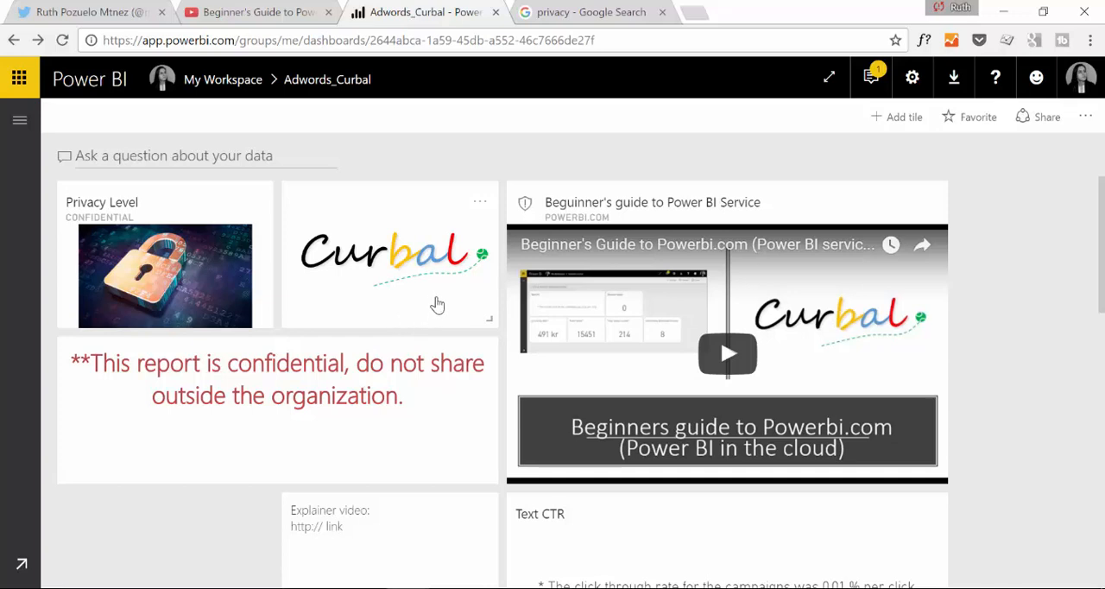